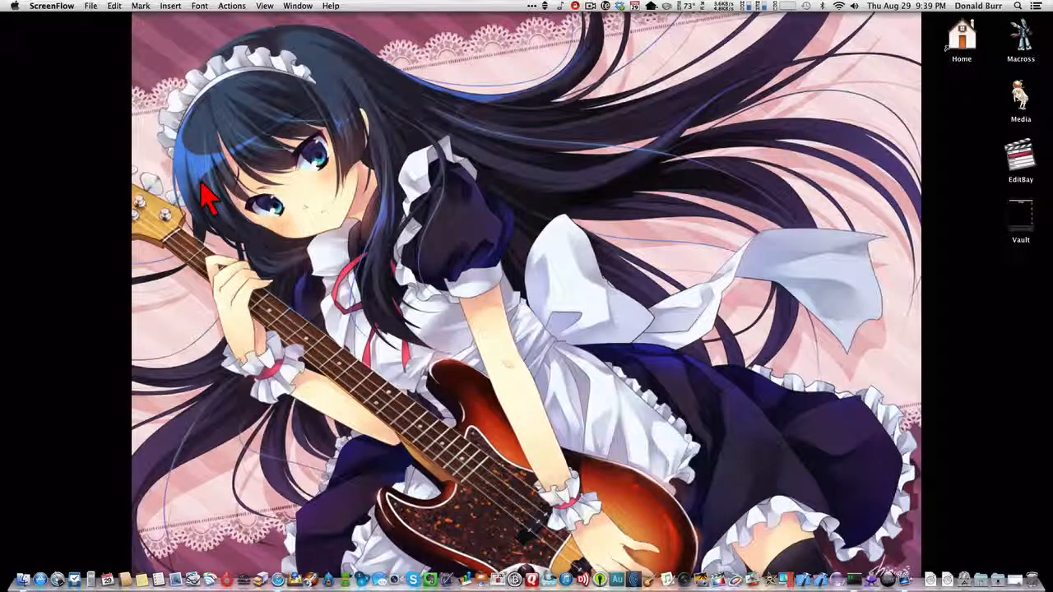
Step: Switch to Safari and start the Minecraft.dmg download for Mac OS X
{"action": "key", "text": "cmd+tab"}
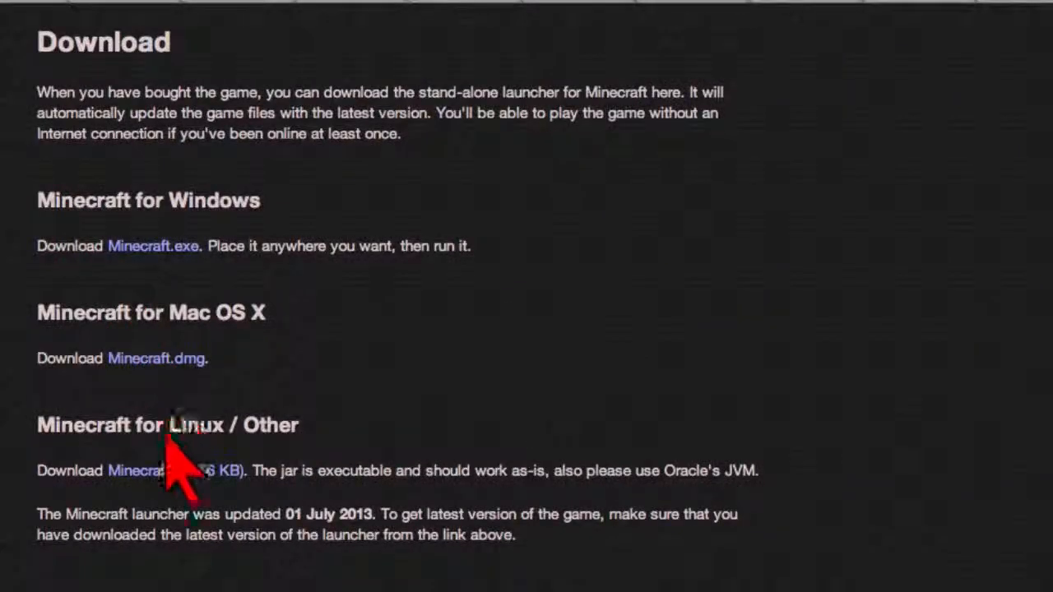
{"action": "mouse_move", "coordinate": [74, 353]}
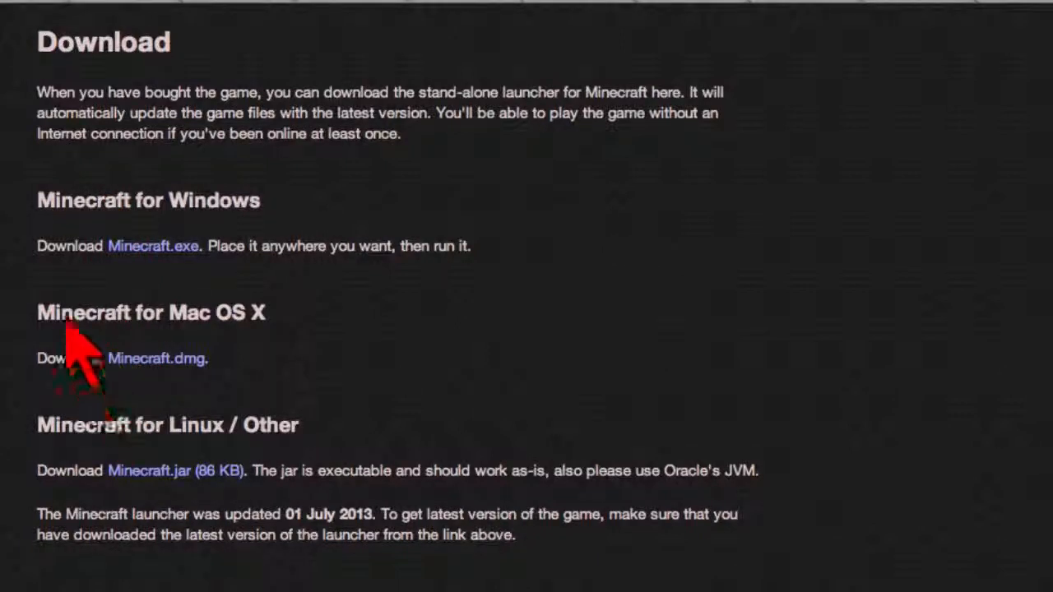
{"action": "left_click", "coordinate": [156, 358]}
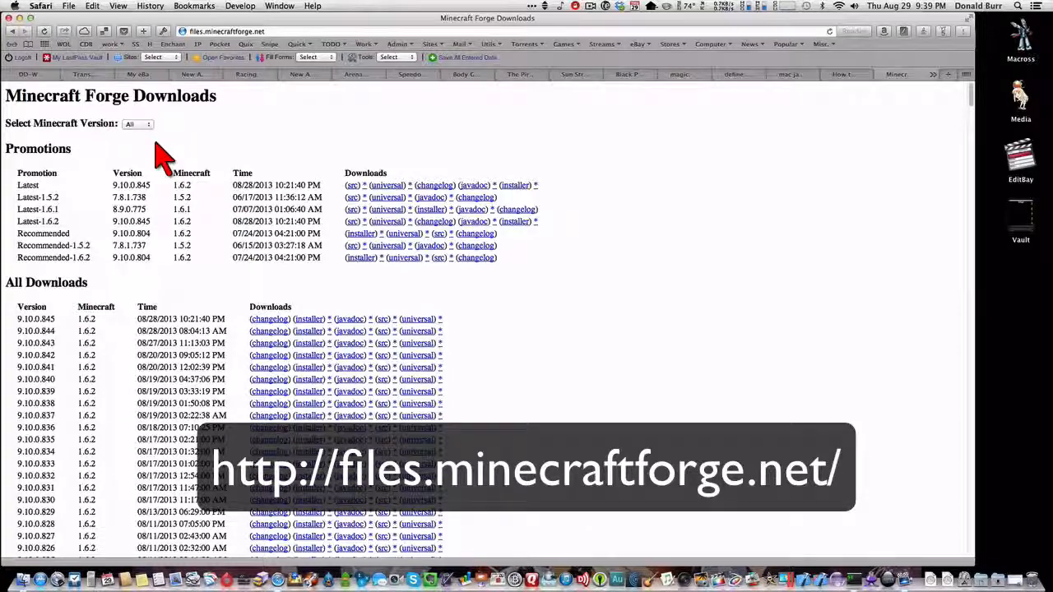
{"action": "mouse_move", "coordinate": [105, 133]}
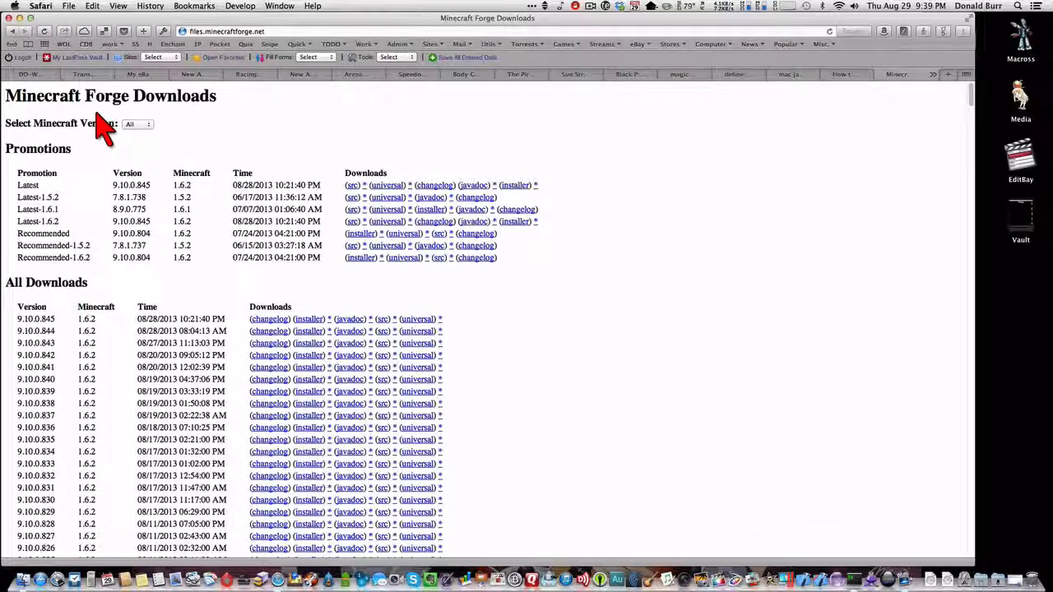
{"action": "mouse_move", "coordinate": [65, 130]}
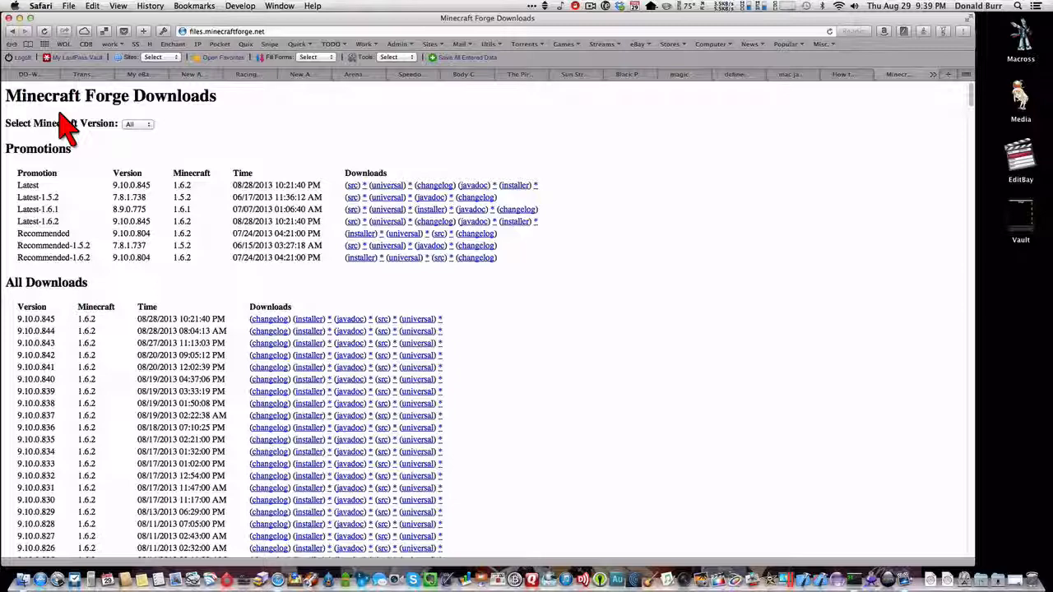
{"action": "mouse_move", "coordinate": [64, 134]}
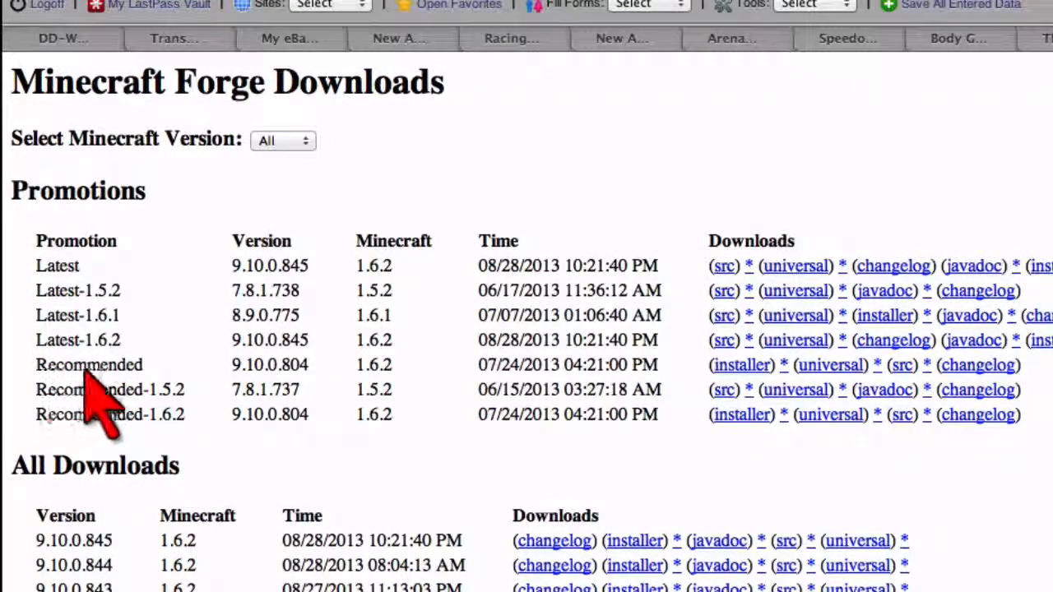
{"action": "mouse_move", "coordinate": [198, 392]}
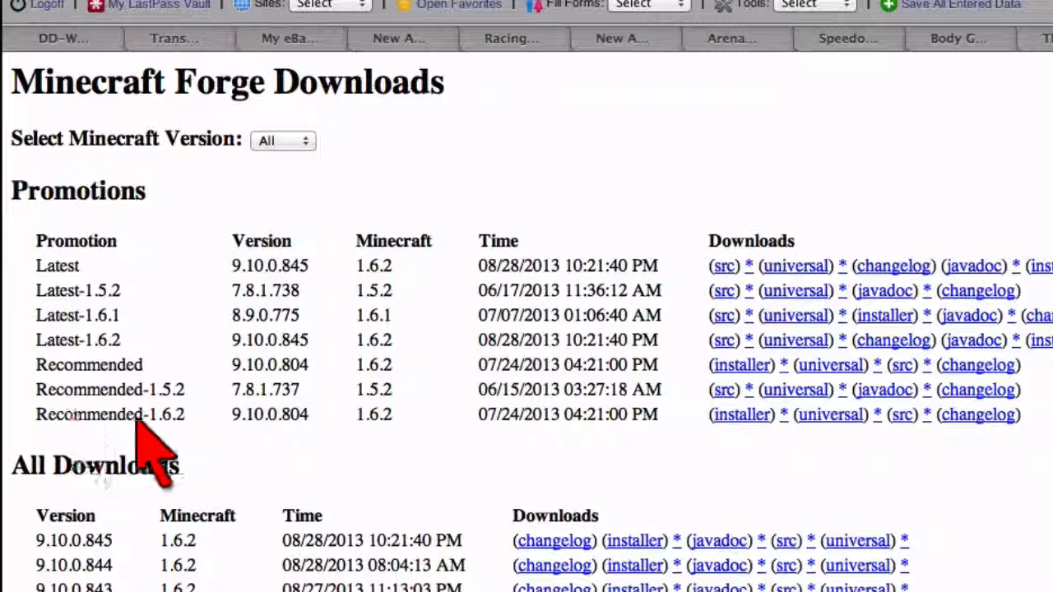
{"action": "mouse_move", "coordinate": [233, 452]}
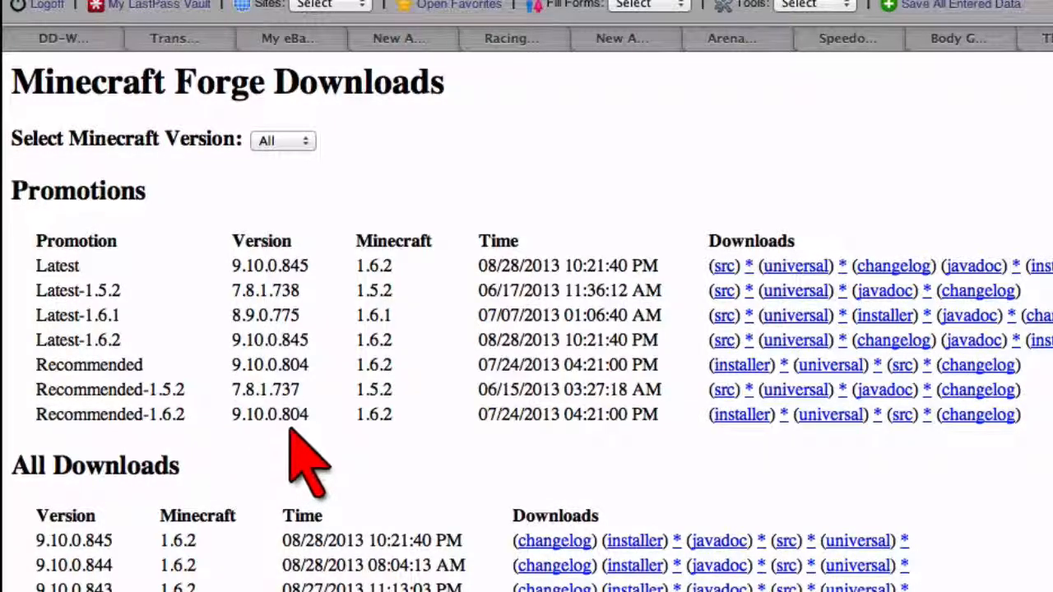
{"action": "mouse_move", "coordinate": [473, 453]}
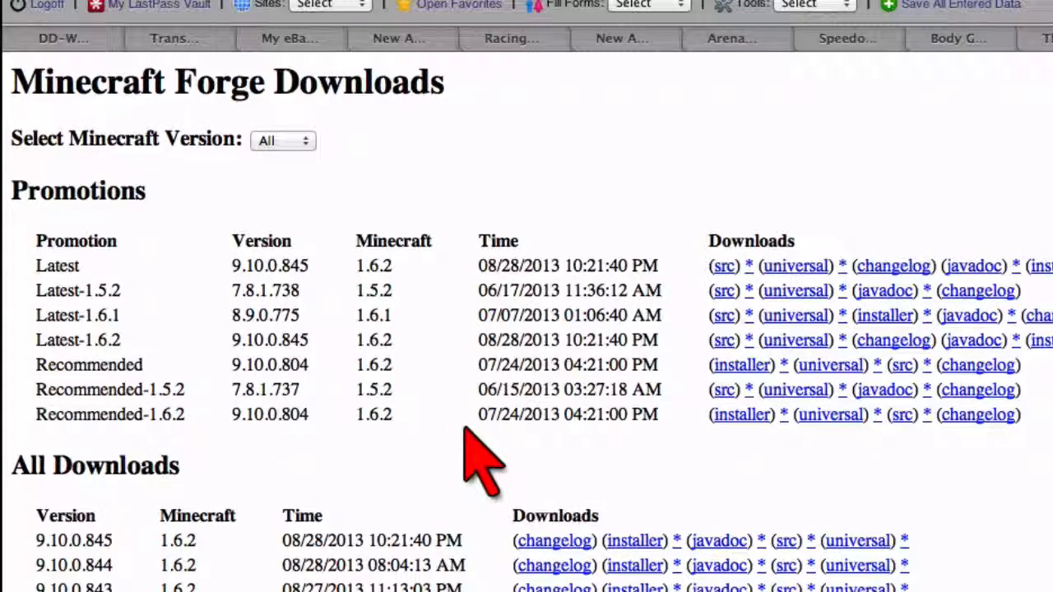
{"action": "mouse_move", "coordinate": [740, 415]}
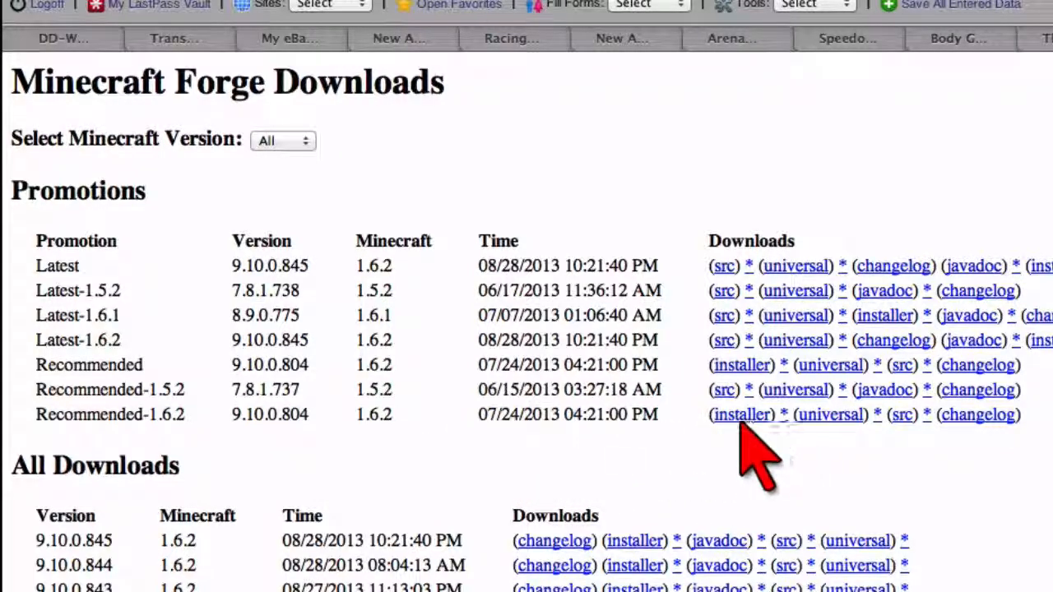
{"action": "mouse_move", "coordinate": [806, 452]}
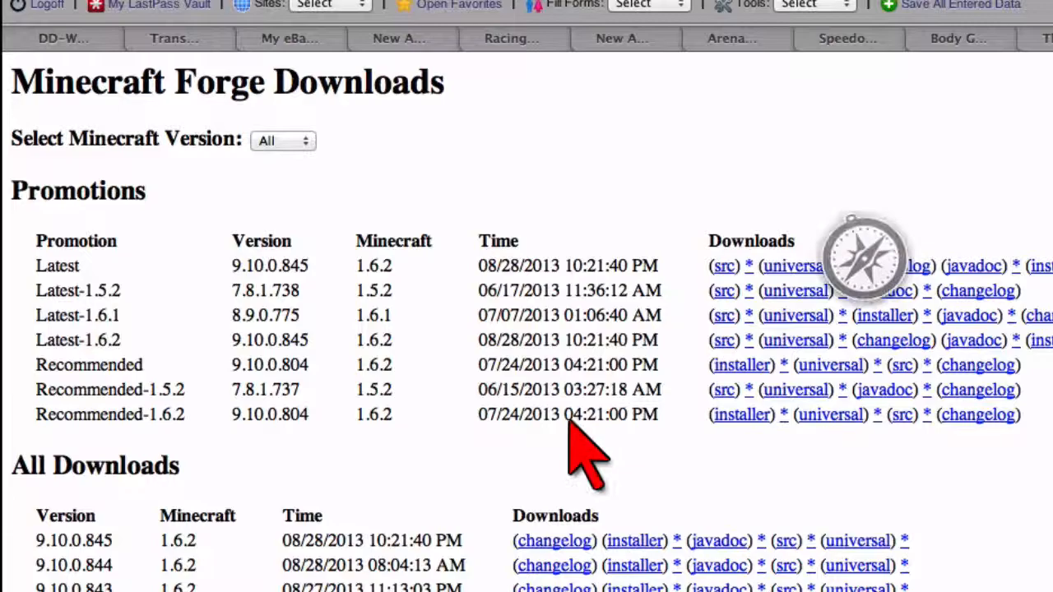
{"action": "mouse_move", "coordinate": [575, 477]}
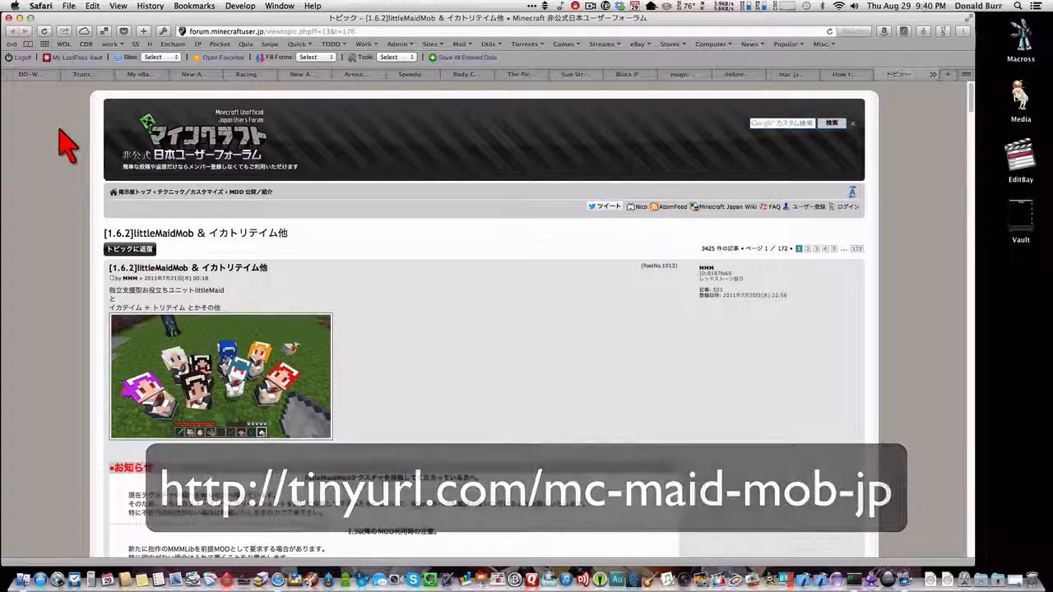
Step: Scroll to the Download section and download littleMaidMob-1_6_2-3a.zip
{"action": "scroll", "scroll_direction": "down", "scroll_amount": 3}
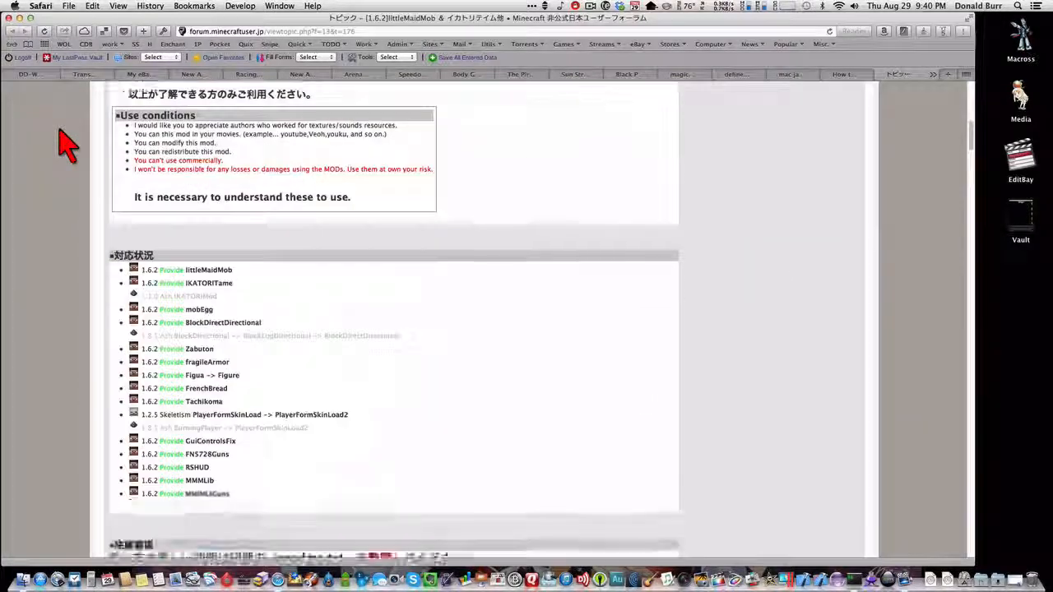
{"action": "scroll", "scroll_direction": "down", "scroll_amount": 3}
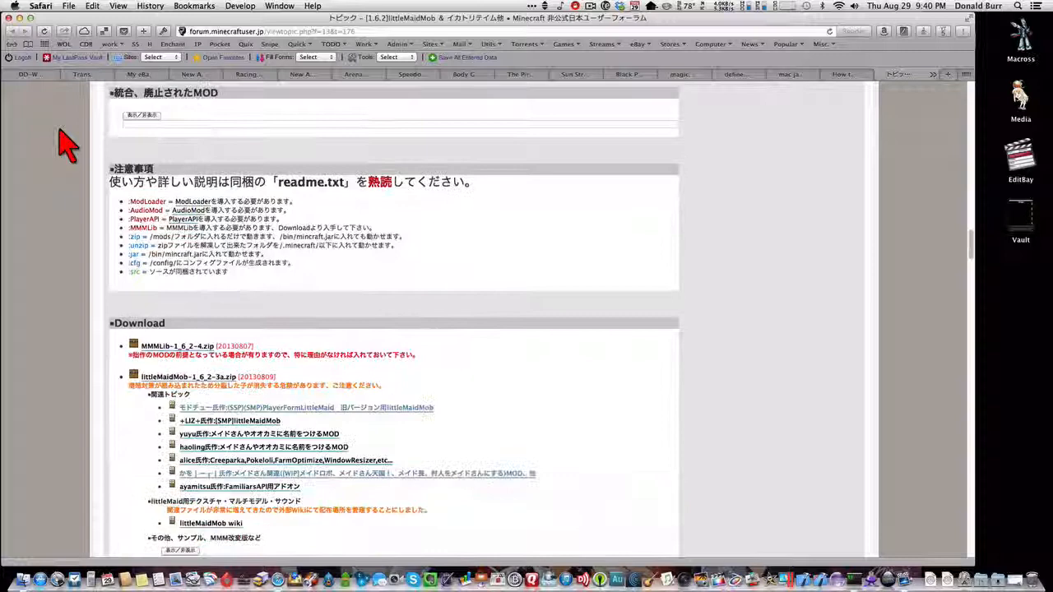
{"action": "scroll", "scroll_direction": "down", "scroll_amount": 3}
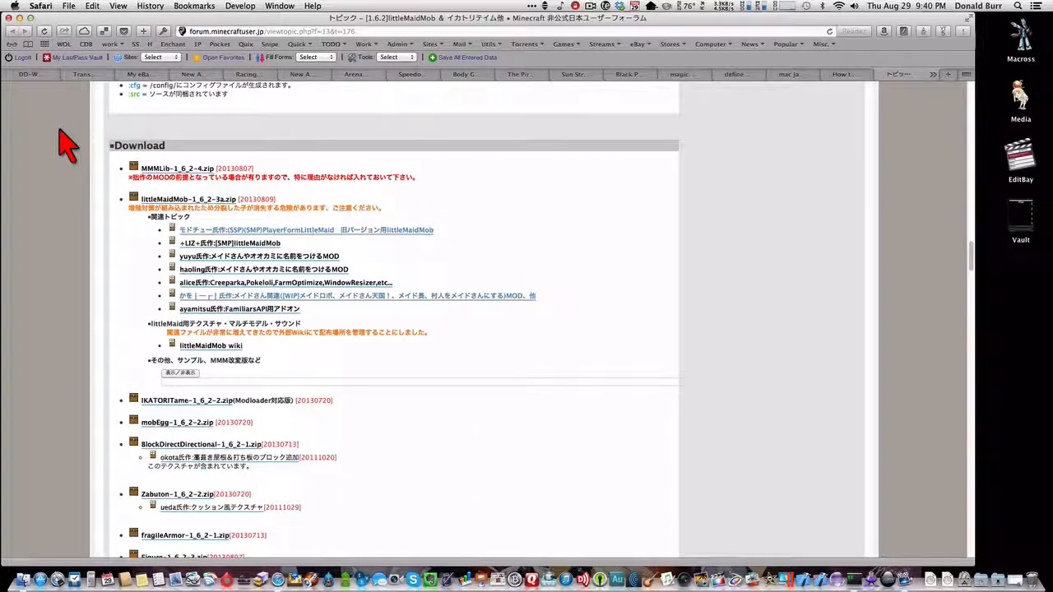
{"action": "mouse_move", "coordinate": [191, 161]}
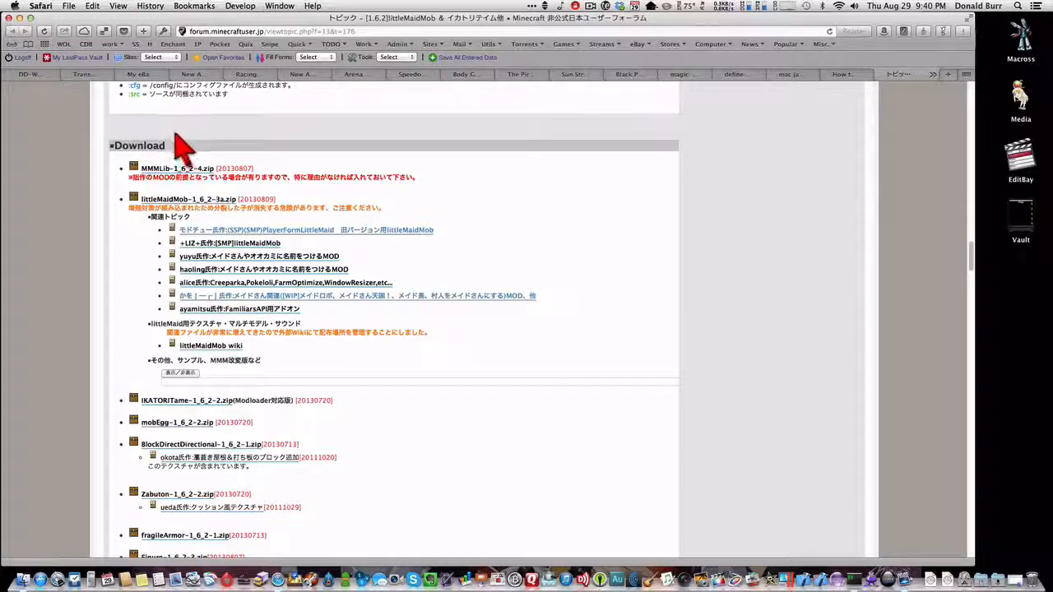
{"action": "mouse_move", "coordinate": [198, 111]}
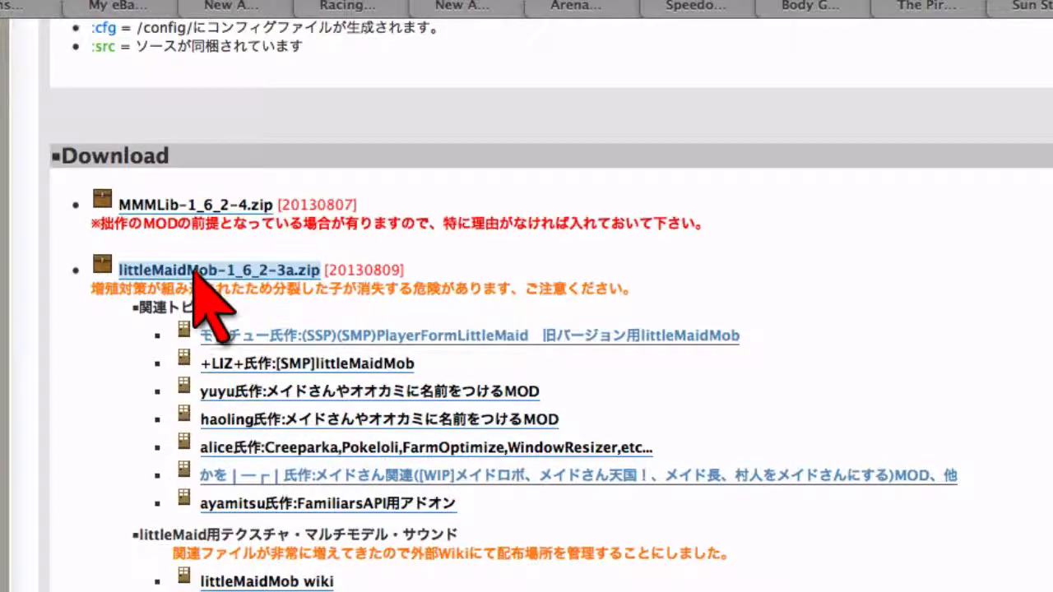
{"action": "left_click", "coordinate": [212, 270]}
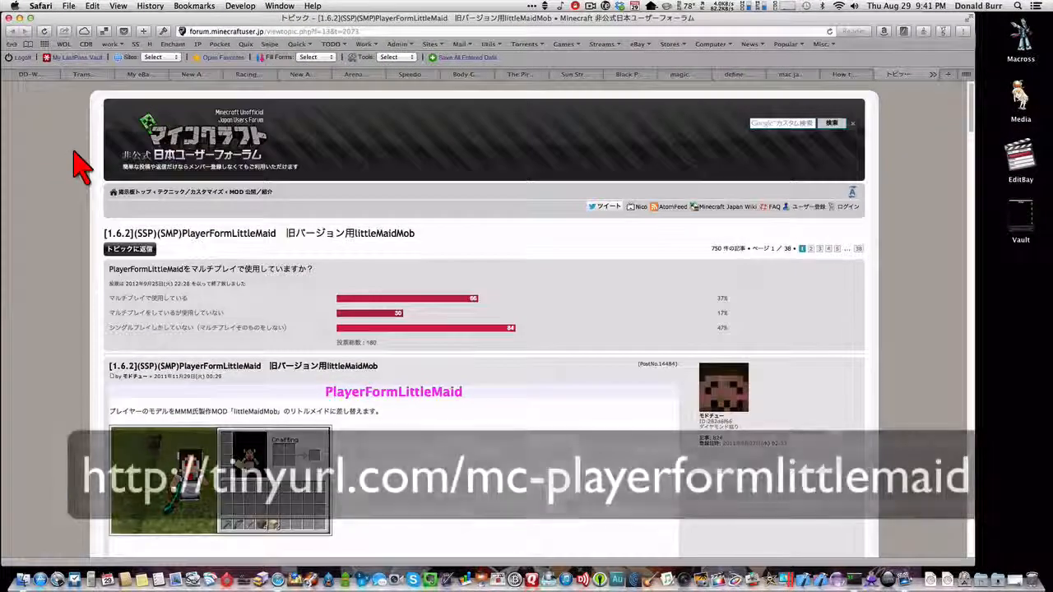
Step: Scroll through the pages on the way back to the Forge 1.6.2 downloads list
{"action": "scroll", "scroll_direction": "down", "scroll_amount": 3}
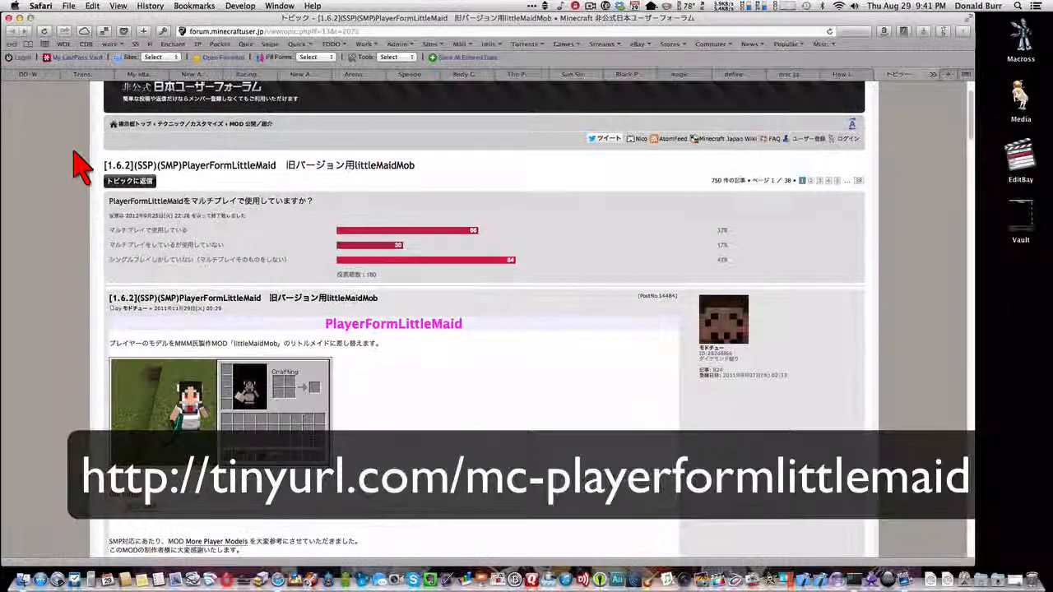
{"action": "scroll", "scroll_direction": "down", "scroll_amount": 3}
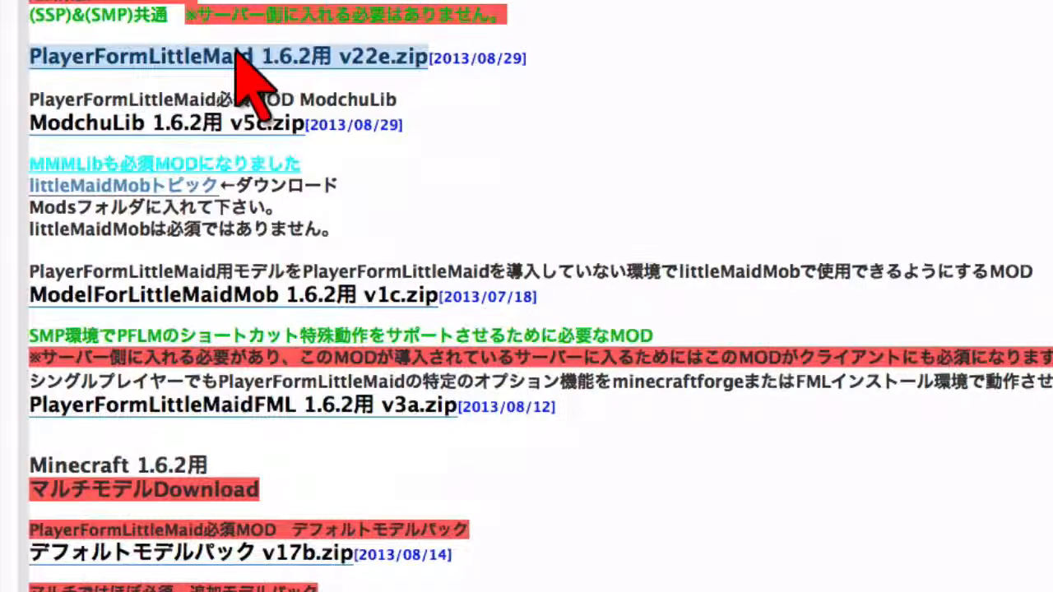
{"action": "mouse_move", "coordinate": [264, 74]}
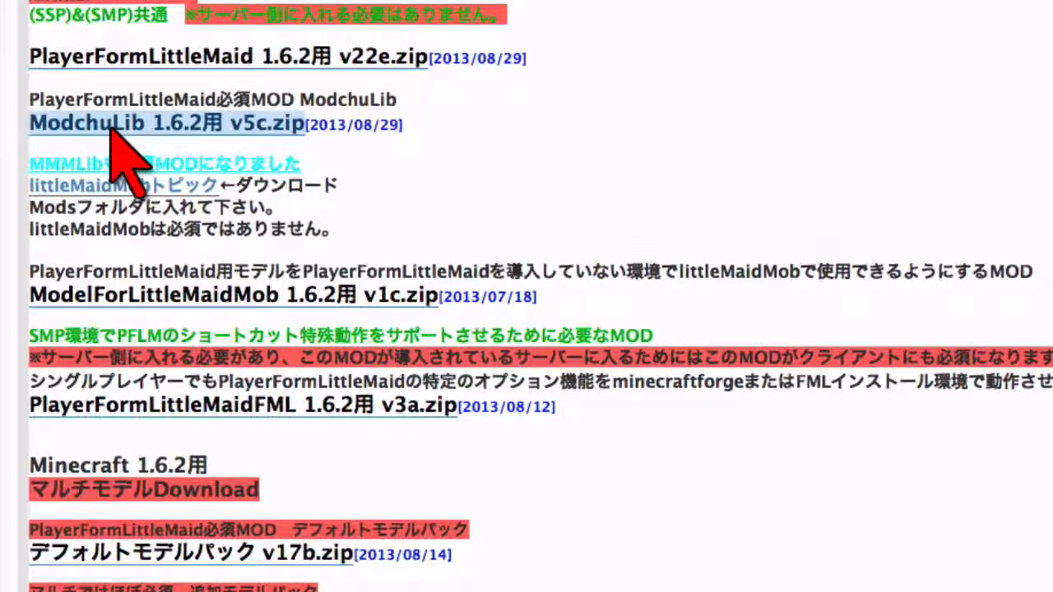
{"action": "scroll", "scroll_direction": "down", "scroll_amount": 3}
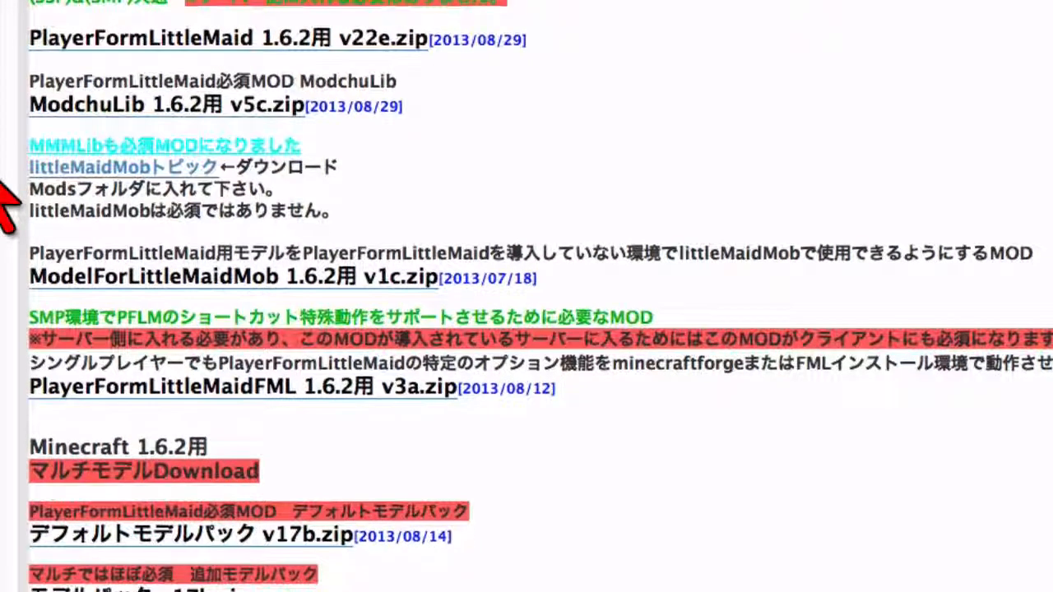
{"action": "scroll", "scroll_direction": "down", "scroll_amount": 3}
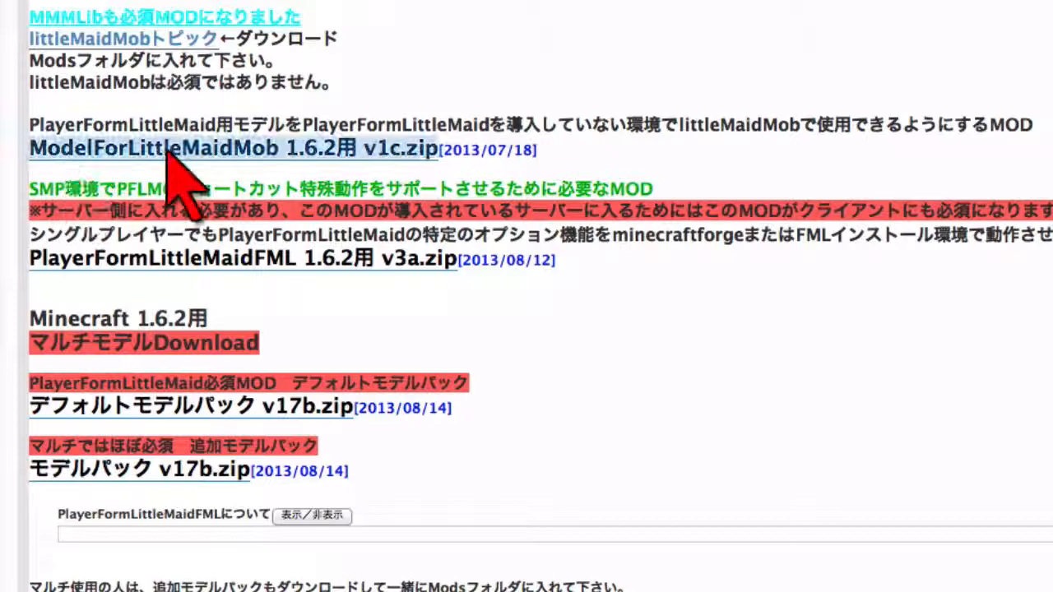
{"action": "mouse_move", "coordinate": [246, 173]}
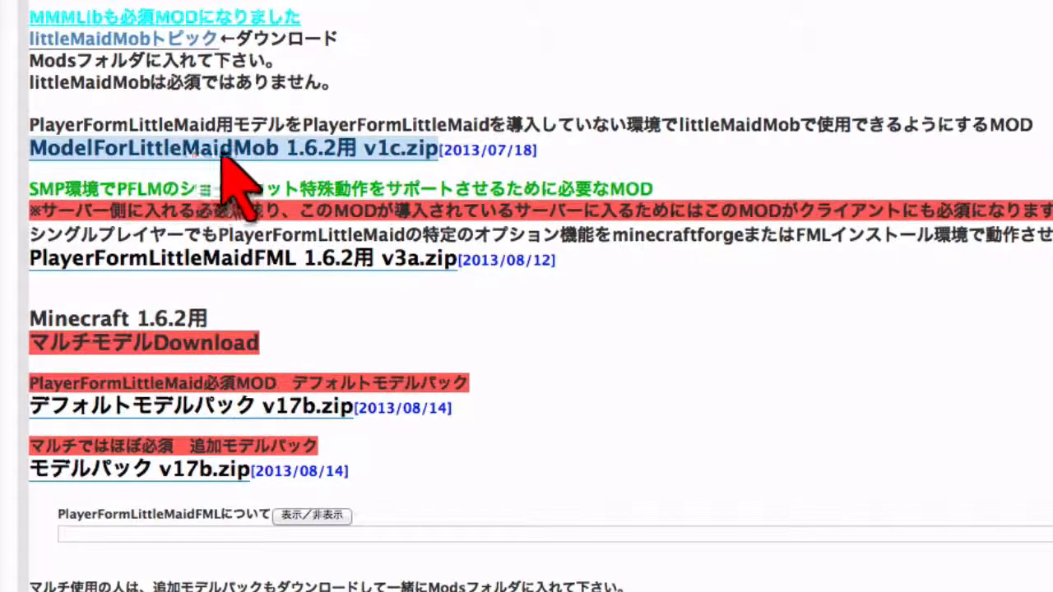
{"action": "mouse_move", "coordinate": [282, 168]}
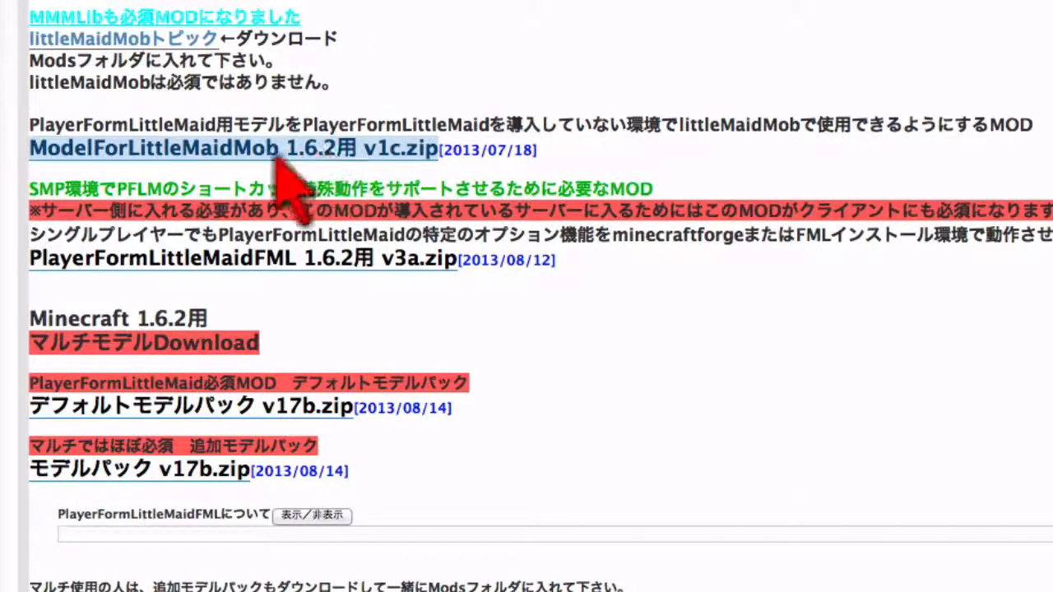
{"action": "mouse_move", "coordinate": [204, 322]}
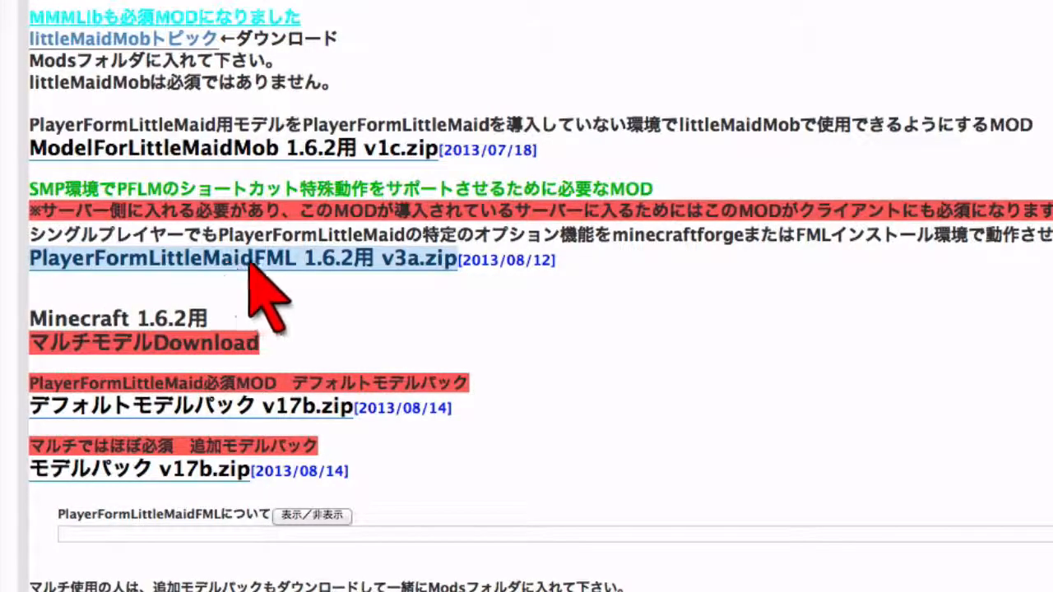
{"action": "mouse_move", "coordinate": [408, 288]}
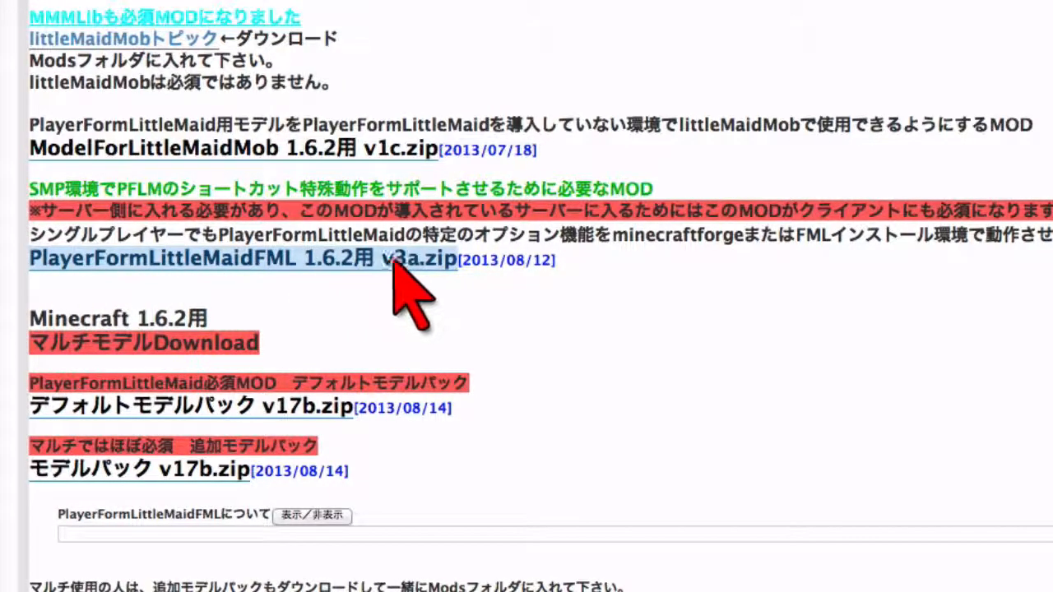
{"action": "mouse_move", "coordinate": [185, 283]}
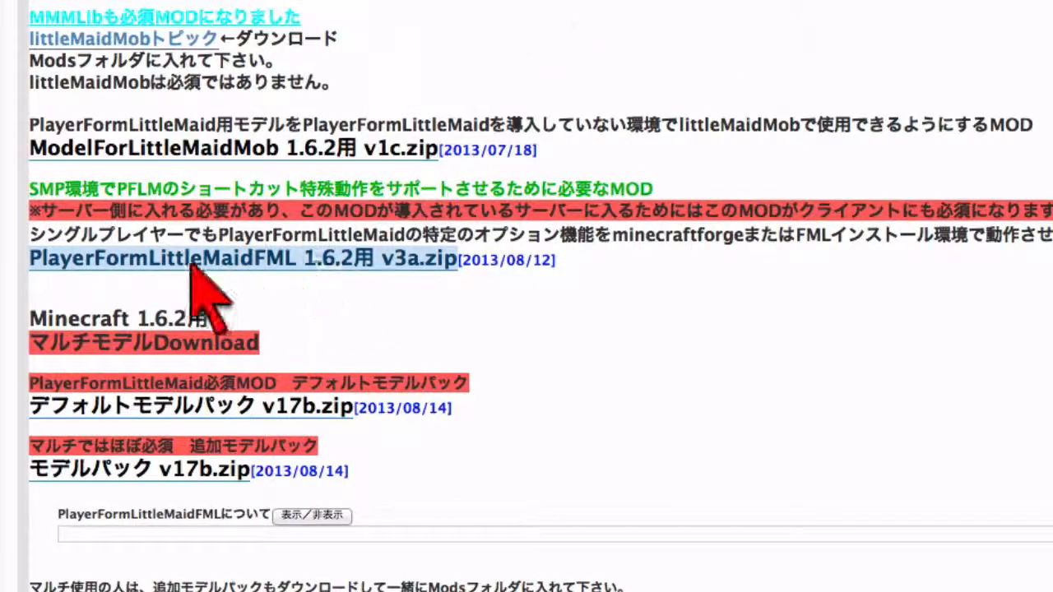
{"action": "scroll", "scroll_direction": "down", "scroll_amount": 3}
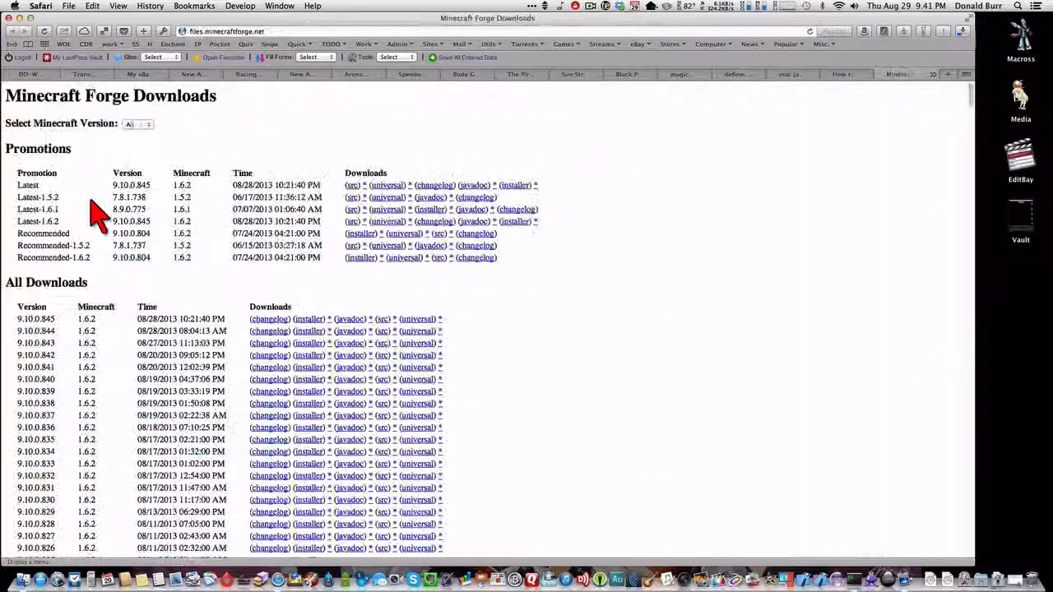
Step: Switch to Finder and show the download folder with Forge, littleMaidMob and PlayerFormLittleMaid subfolders
{"action": "left_click", "coordinate": [20, 5]}
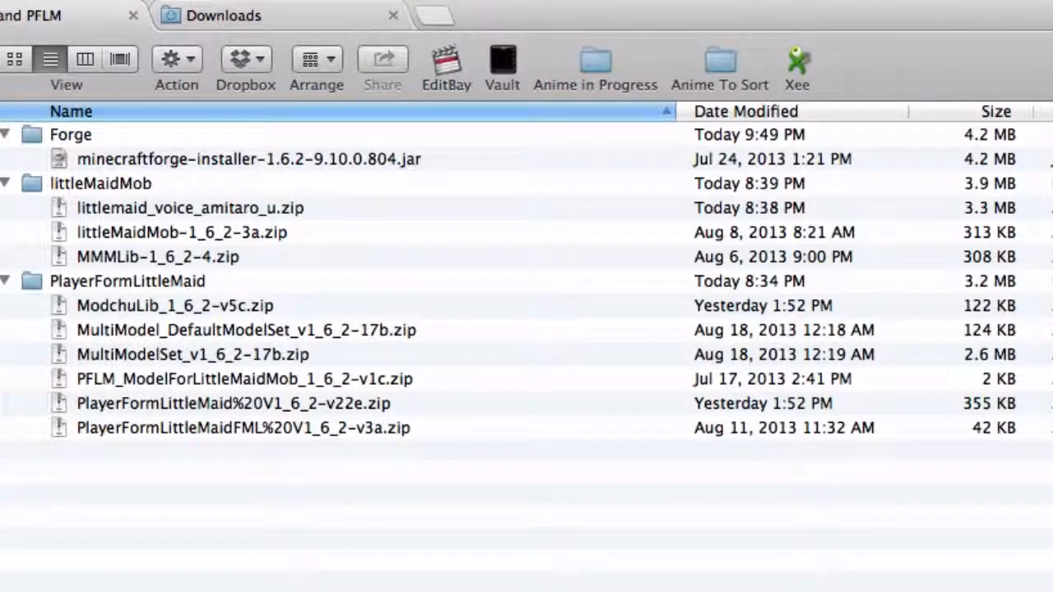
{"action": "left_click", "coordinate": [249, 157]}
{"action": "type", "text": "mine"}
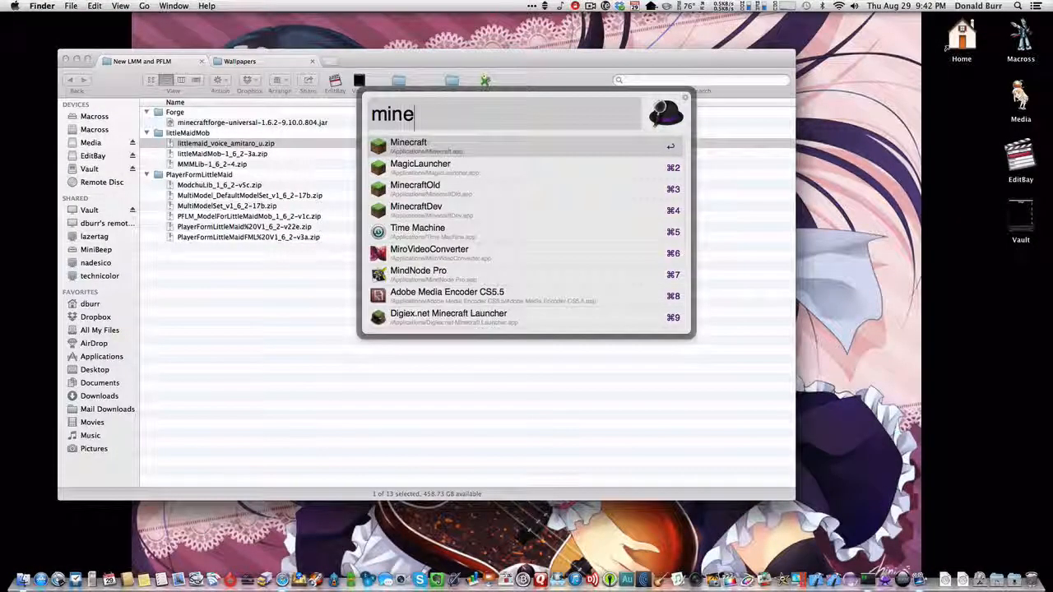
Step: Launch Minecraft from the search results and log in to the account
{"action": "left_click", "coordinate": [408, 145]}
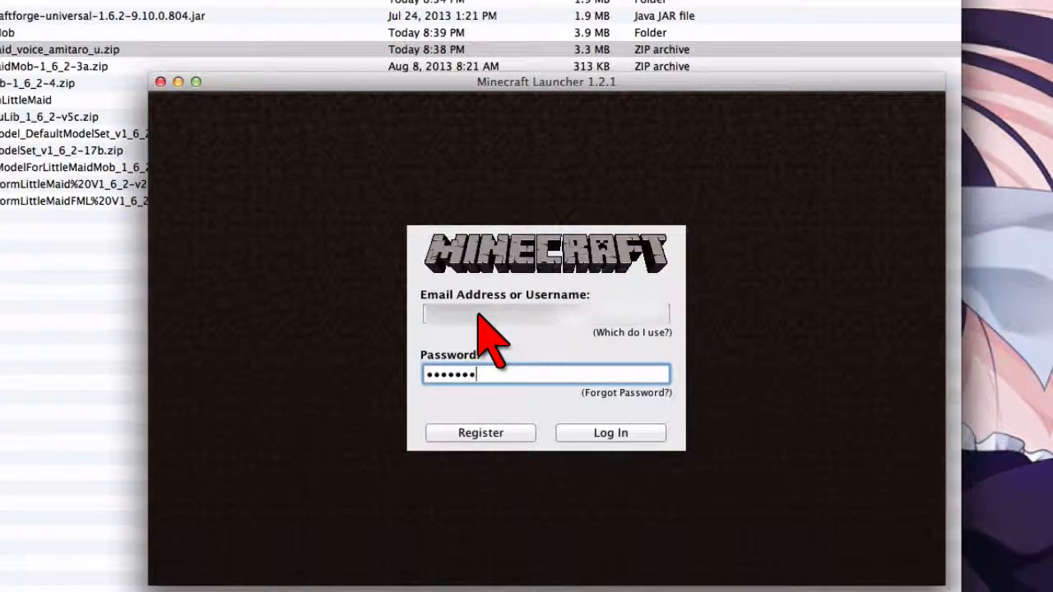
{"action": "mouse_move", "coordinate": [598, 447]}
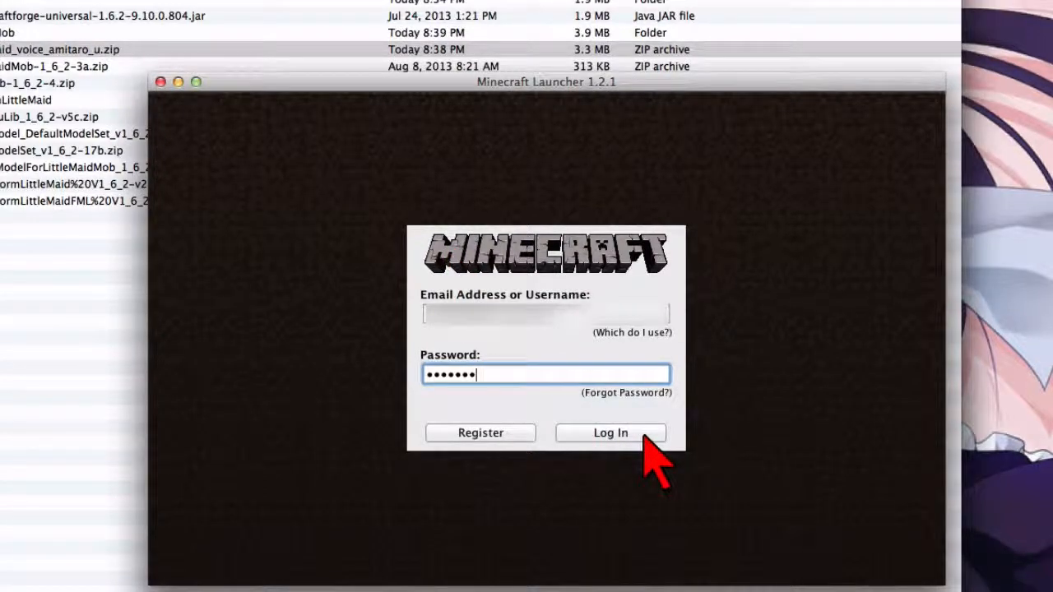
{"action": "left_click", "coordinate": [610, 433]}
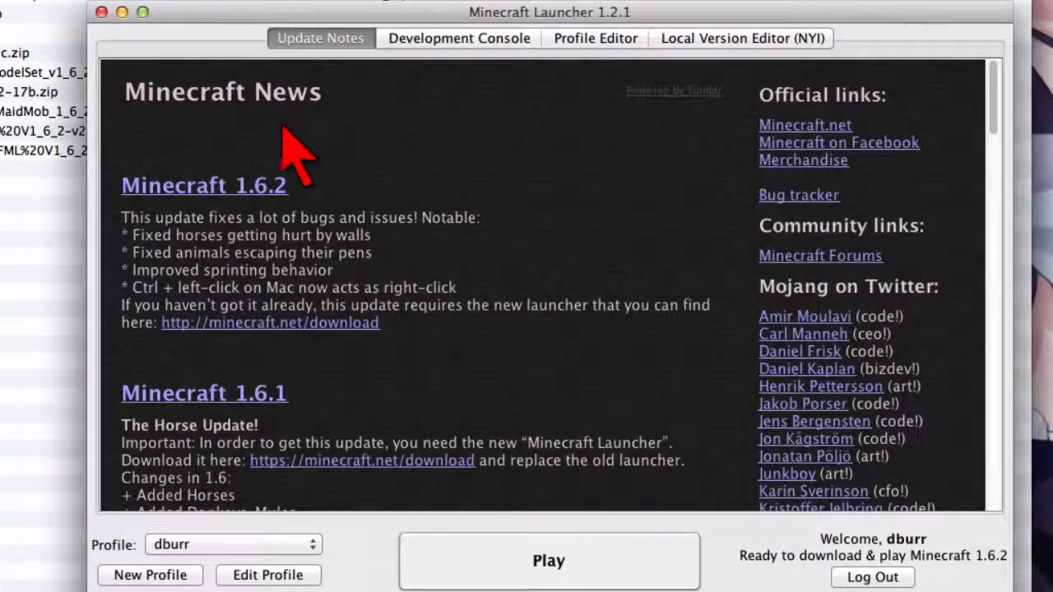
{"action": "mouse_move", "coordinate": [485, 189]}
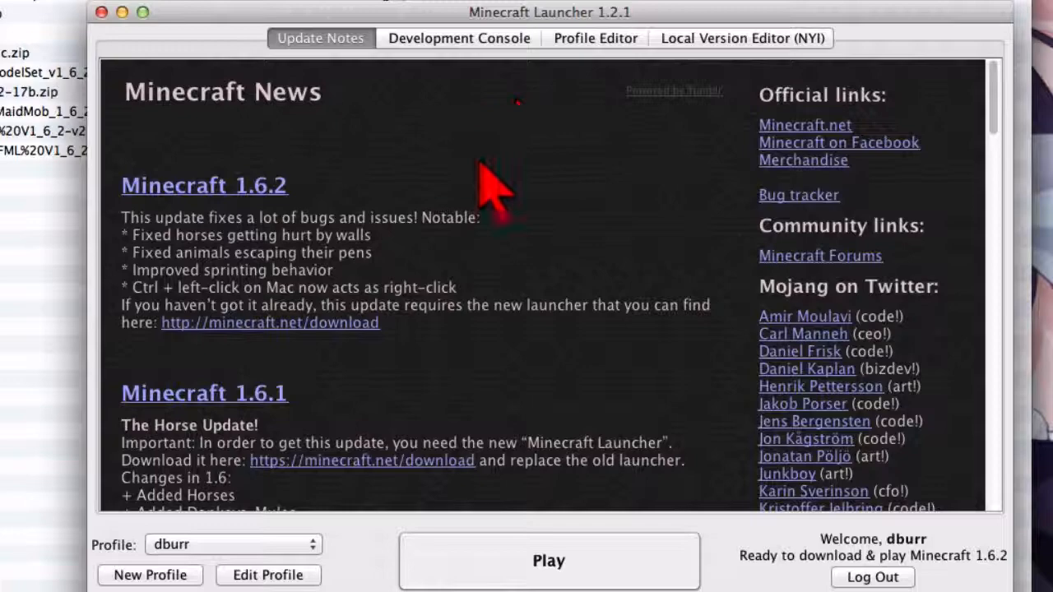
{"action": "mouse_move", "coordinate": [453, 263]}
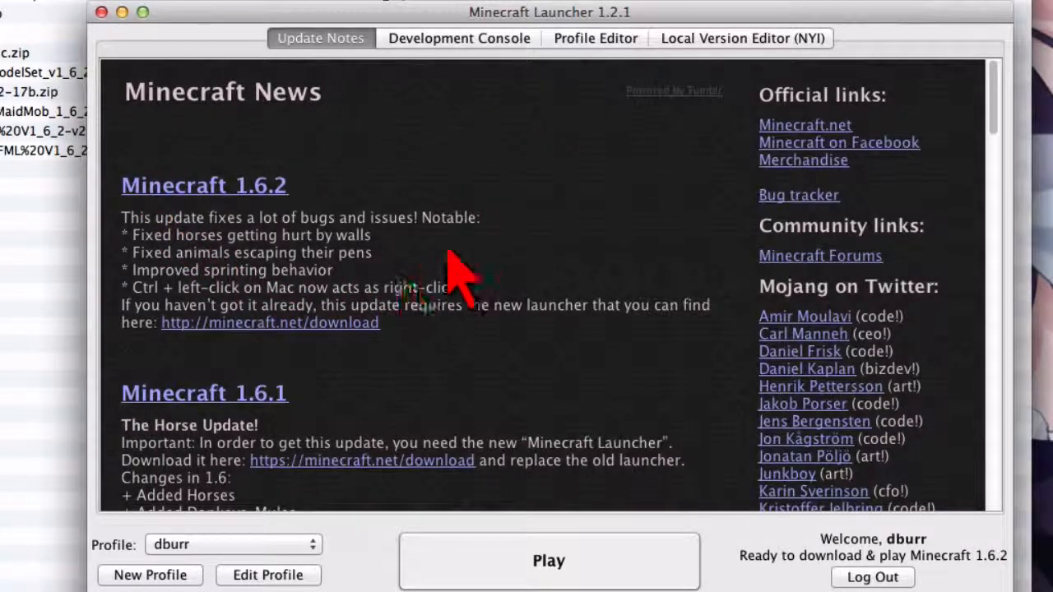
{"action": "mouse_move", "coordinate": [608, 573]}
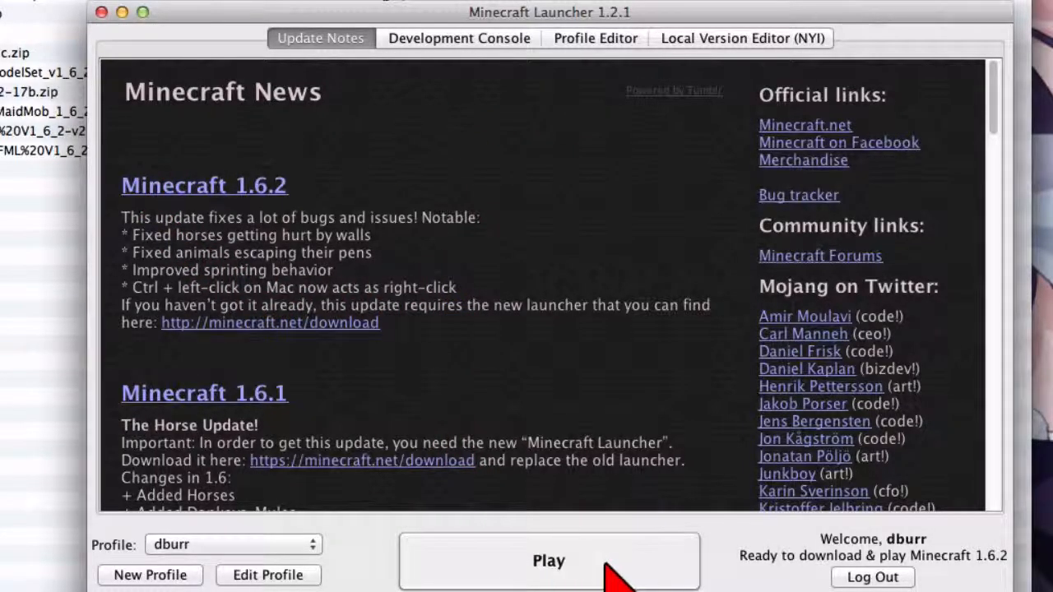
Step: Play Minecraft 1.6.2 and let the launcher download its libraries
{"action": "left_click", "coordinate": [549, 561]}
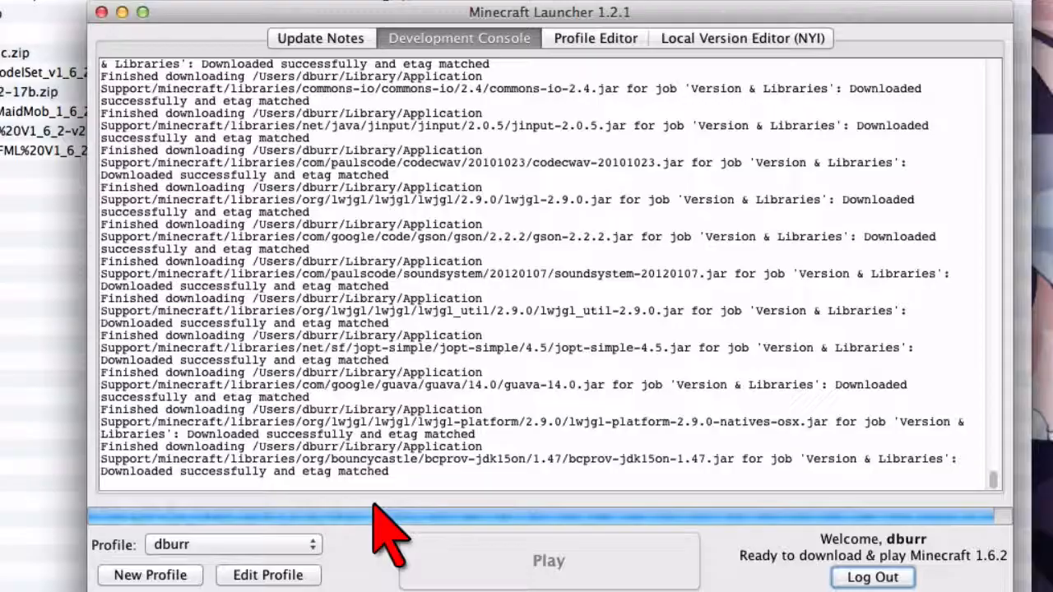
{"action": "left_click", "coordinate": [549, 561]}
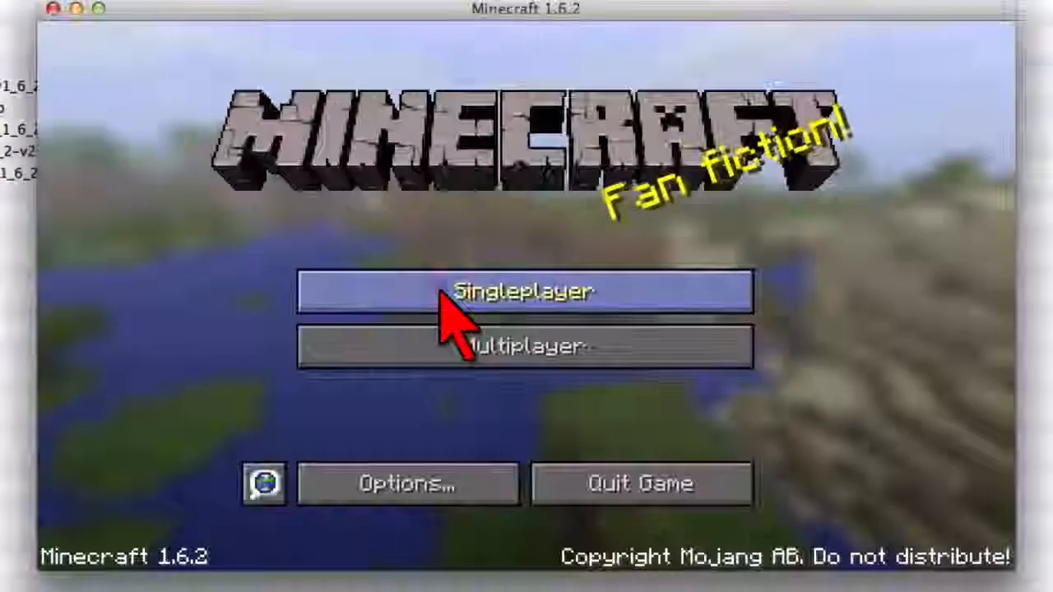
Step: View the Singleplayer world list showing LMM Test, then cancel back out
{"action": "left_click", "coordinate": [527, 291]}
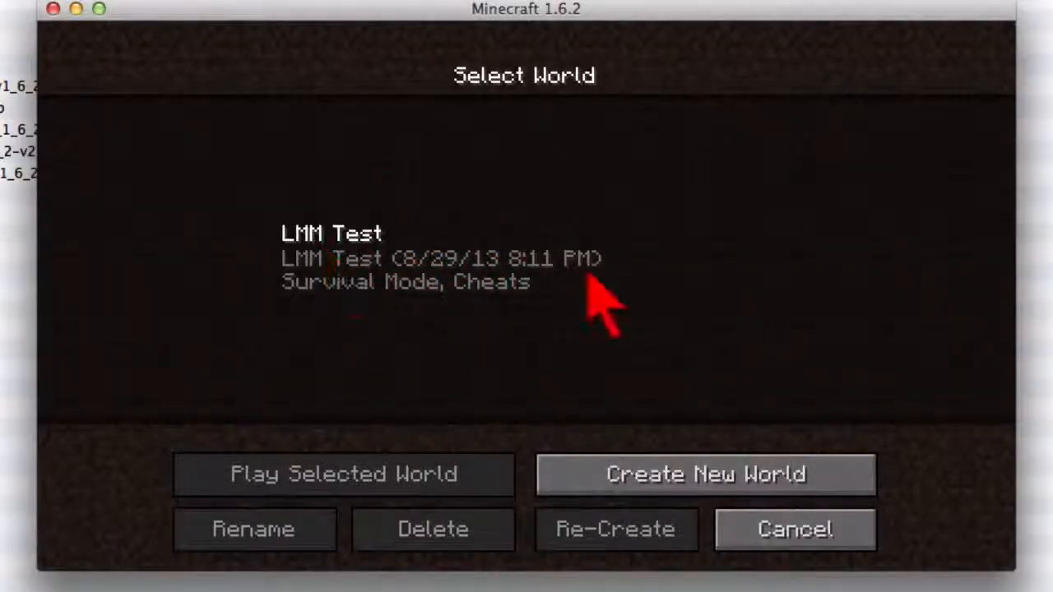
{"action": "mouse_move", "coordinate": [329, 296]}
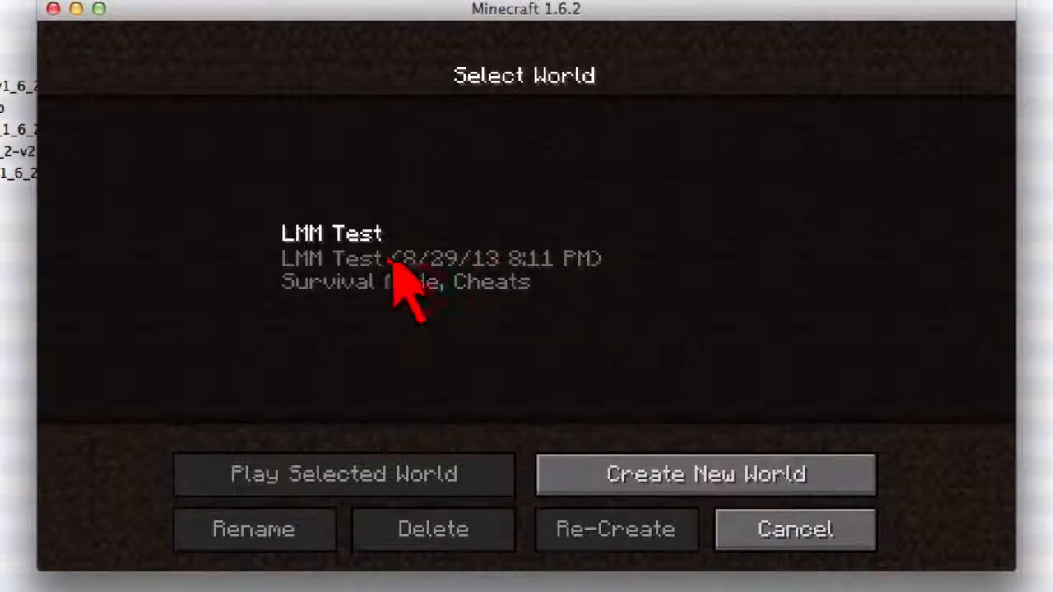
{"action": "mouse_move", "coordinate": [461, 375]}
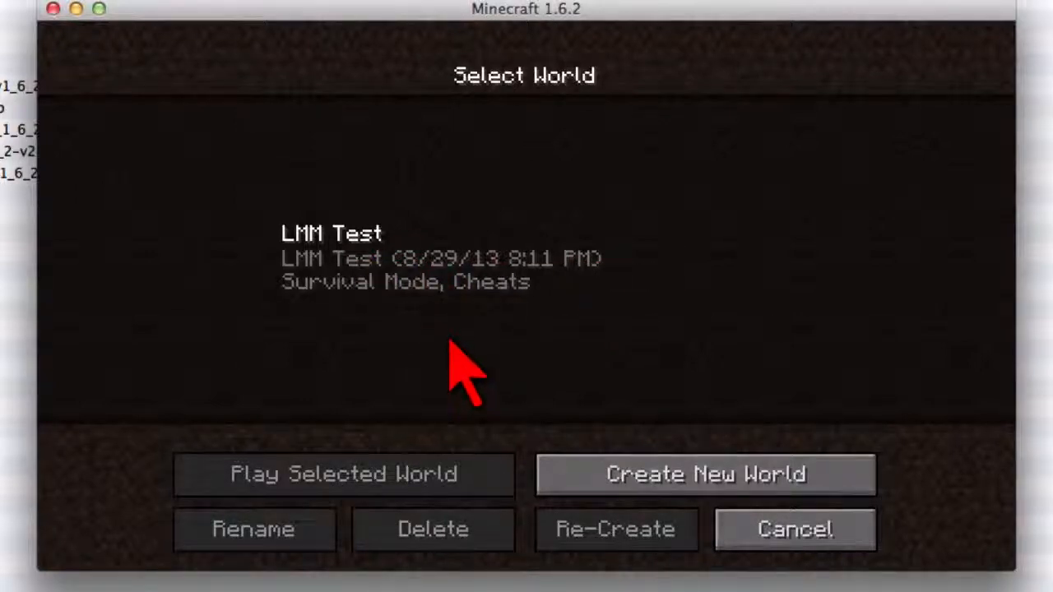
{"action": "mouse_move", "coordinate": [398, 332]}
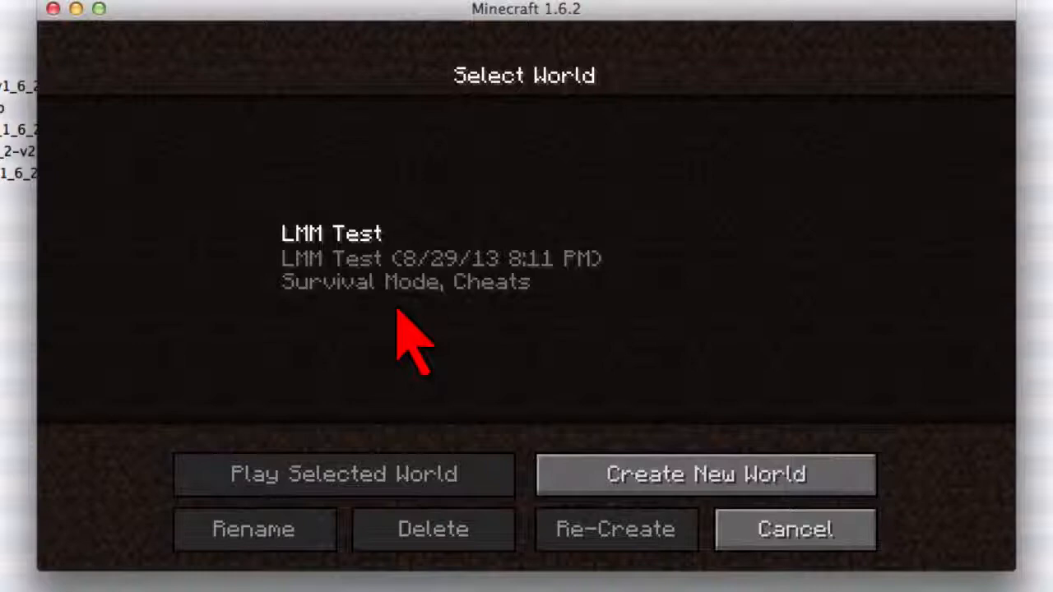
{"action": "mouse_move", "coordinate": [794, 531]}
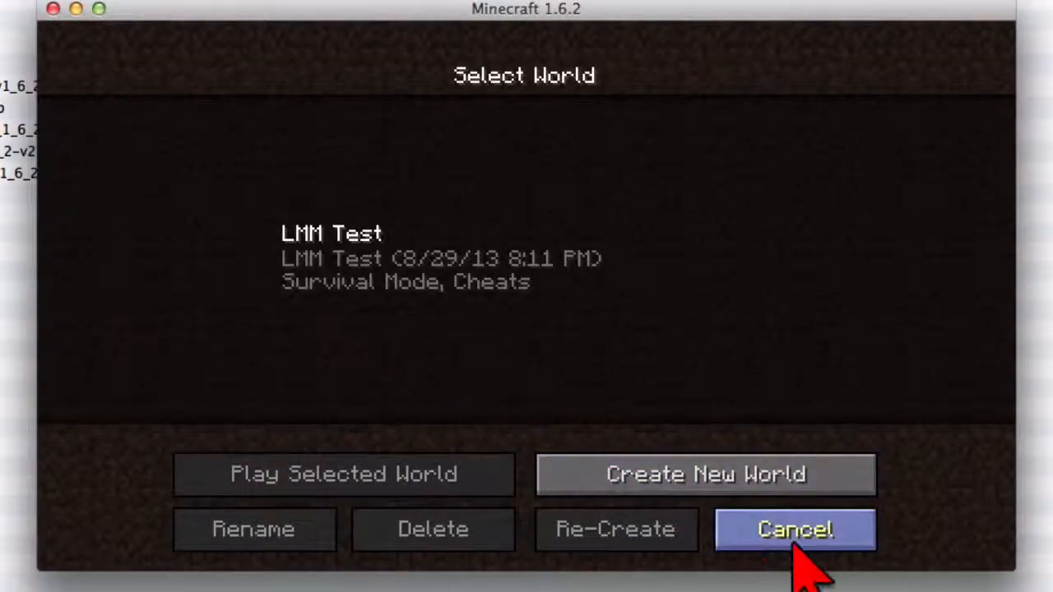
{"action": "left_click", "coordinate": [796, 530]}
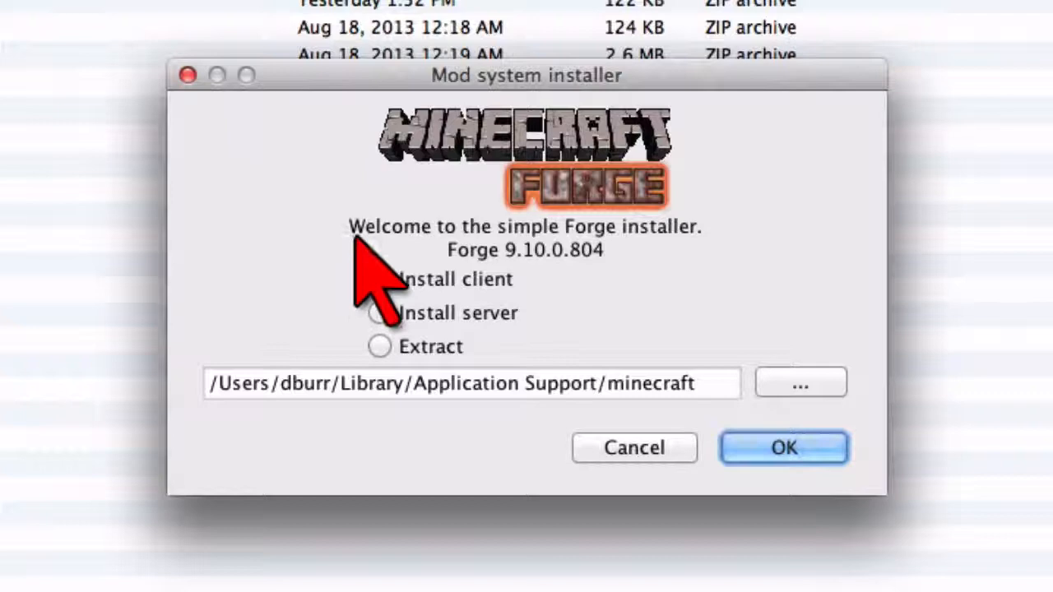
Step: Install the Forge 9.10.0.804 client into the minecraft folder and dismiss the success message
{"action": "left_click", "coordinate": [378, 279]}
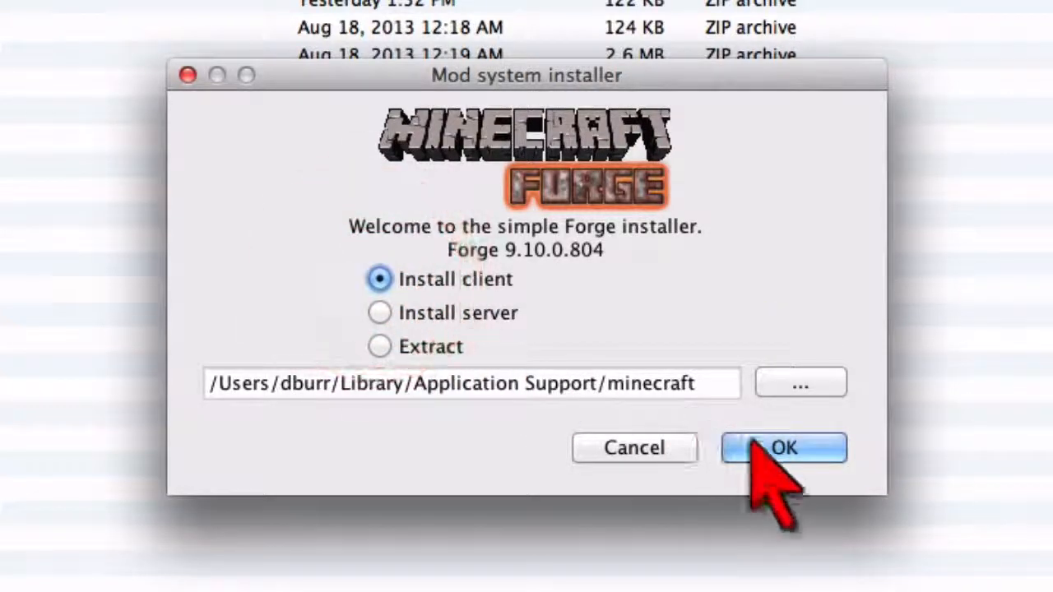
{"action": "left_click", "coordinate": [783, 448]}
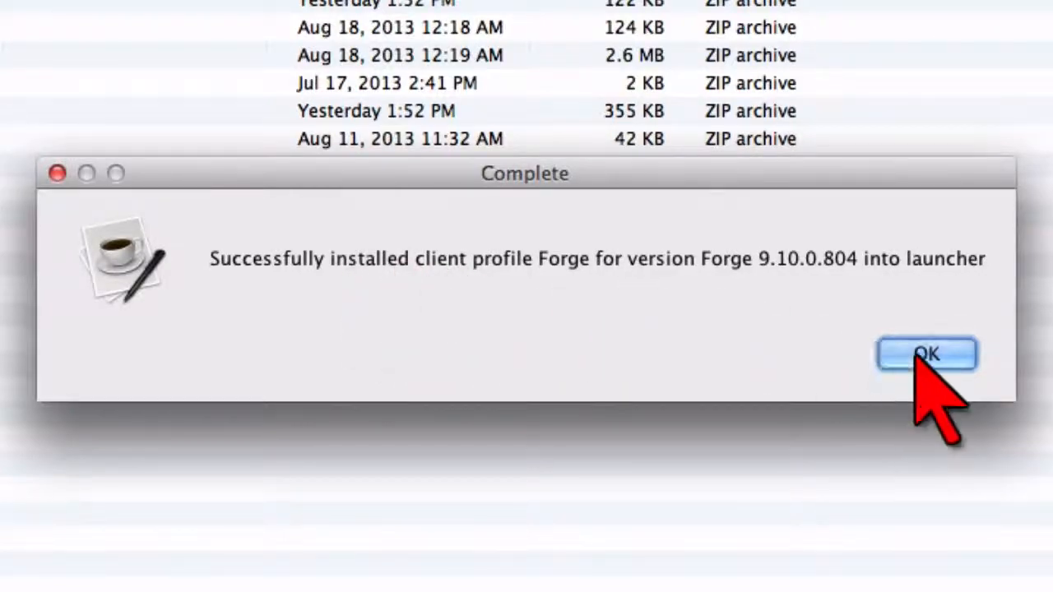
{"action": "left_click", "coordinate": [931, 352]}
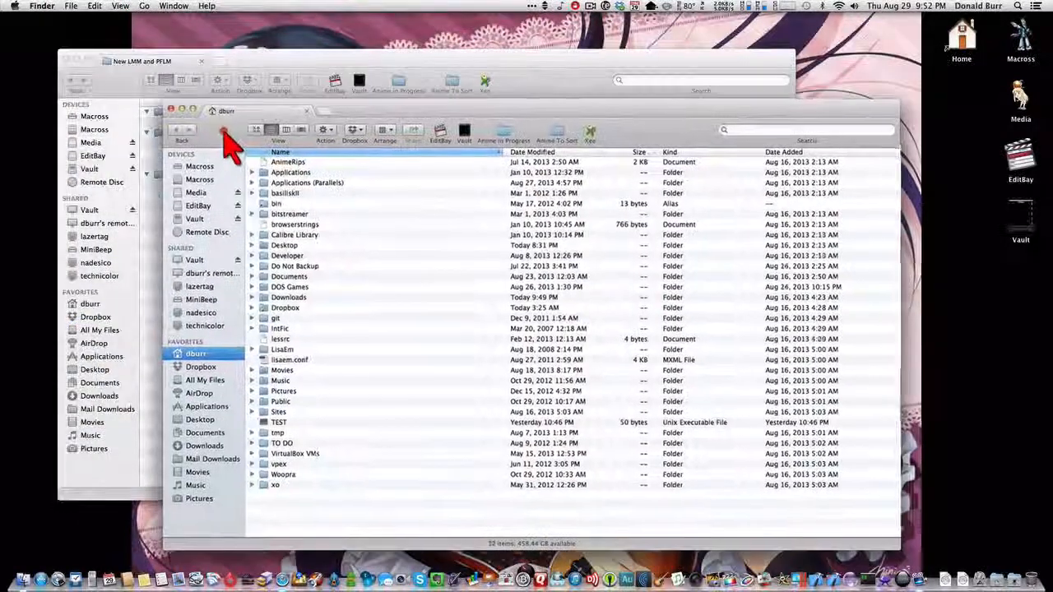
Step: Navigate Library > Application Support and open the minecraft folder
{"action": "left_click", "coordinate": [145, 6]}
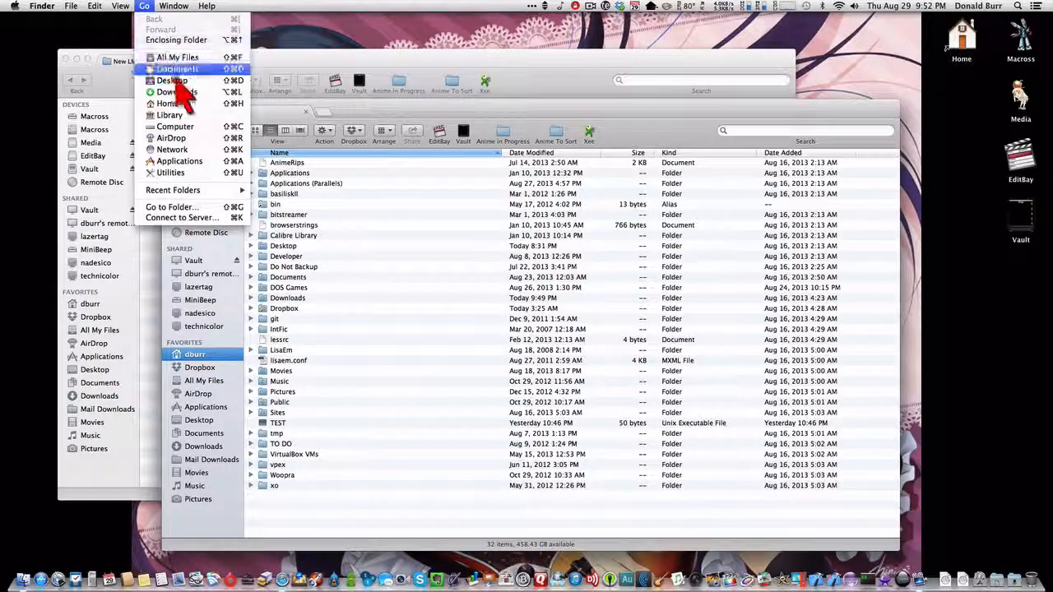
{"action": "left_click", "coordinate": [168, 115]}
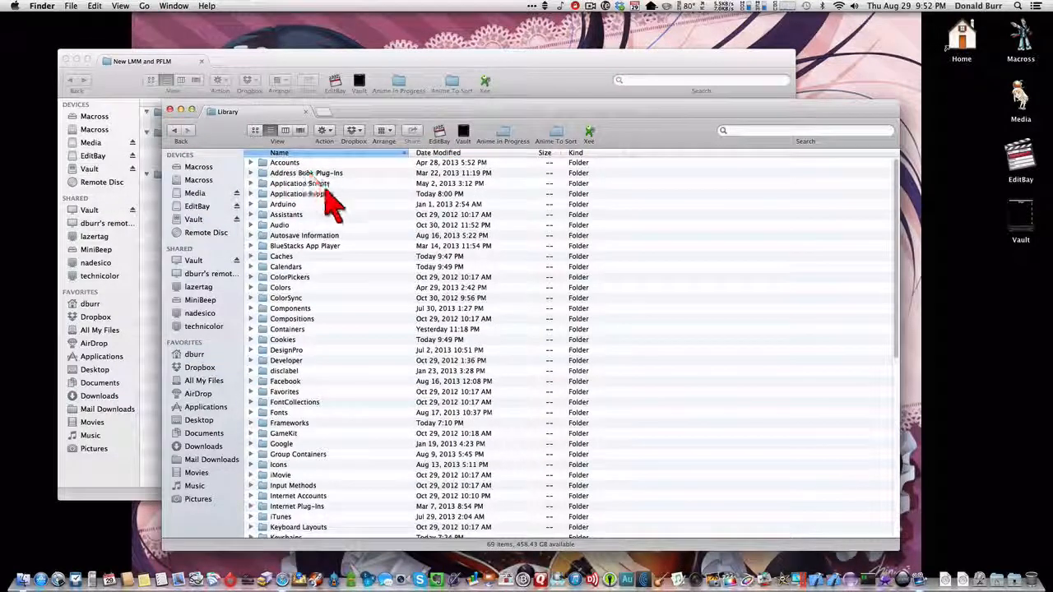
{"action": "mouse_move", "coordinate": [280, 144]}
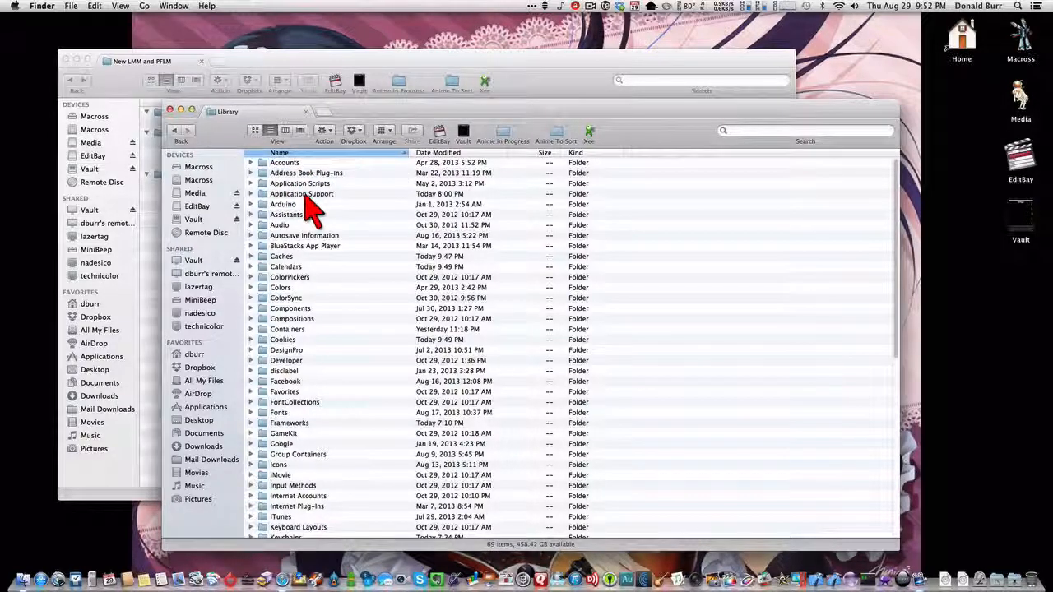
{"action": "double_click", "coordinate": [301, 194]}
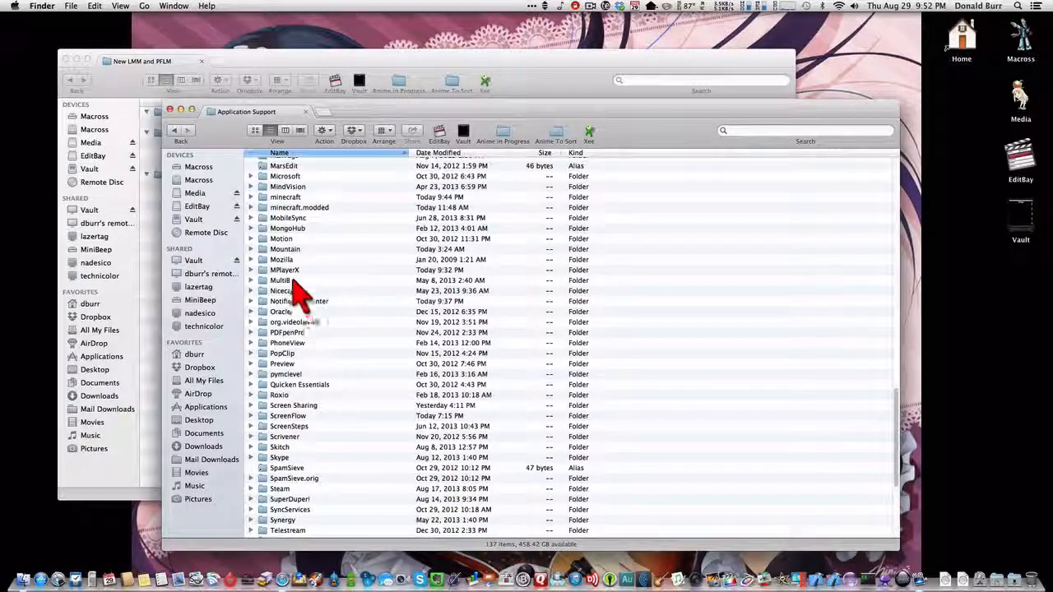
{"action": "left_click", "coordinate": [286, 198]}
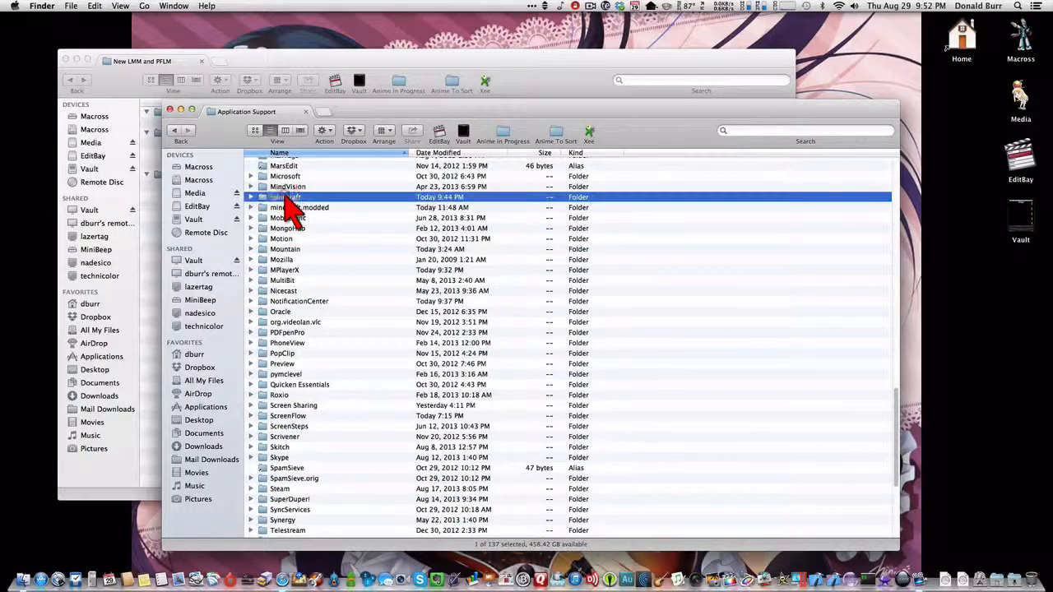
{"action": "double_click", "coordinate": [293, 197]}
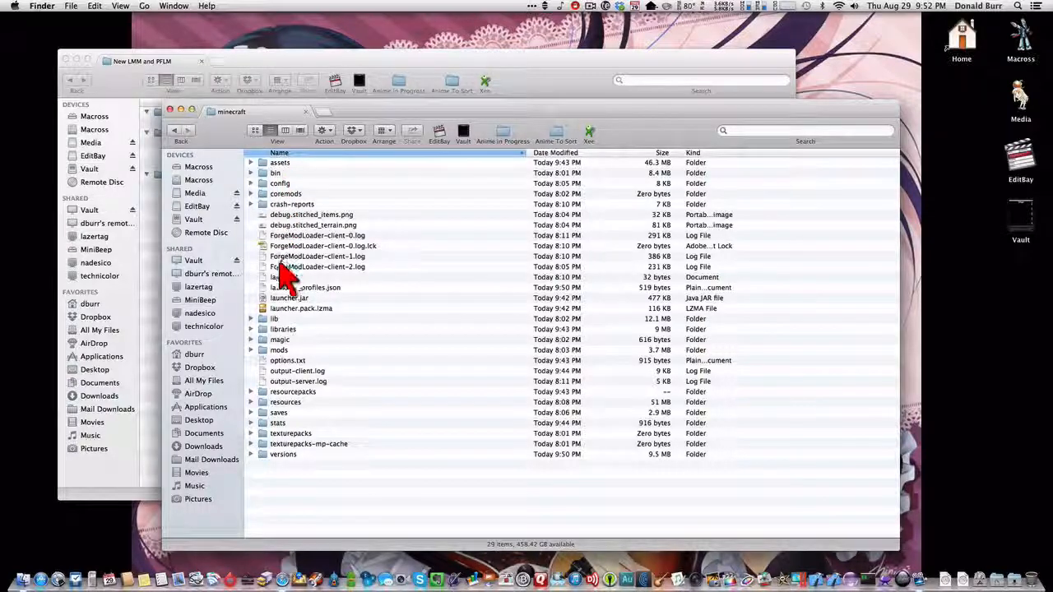
{"action": "double_click", "coordinate": [280, 348]}
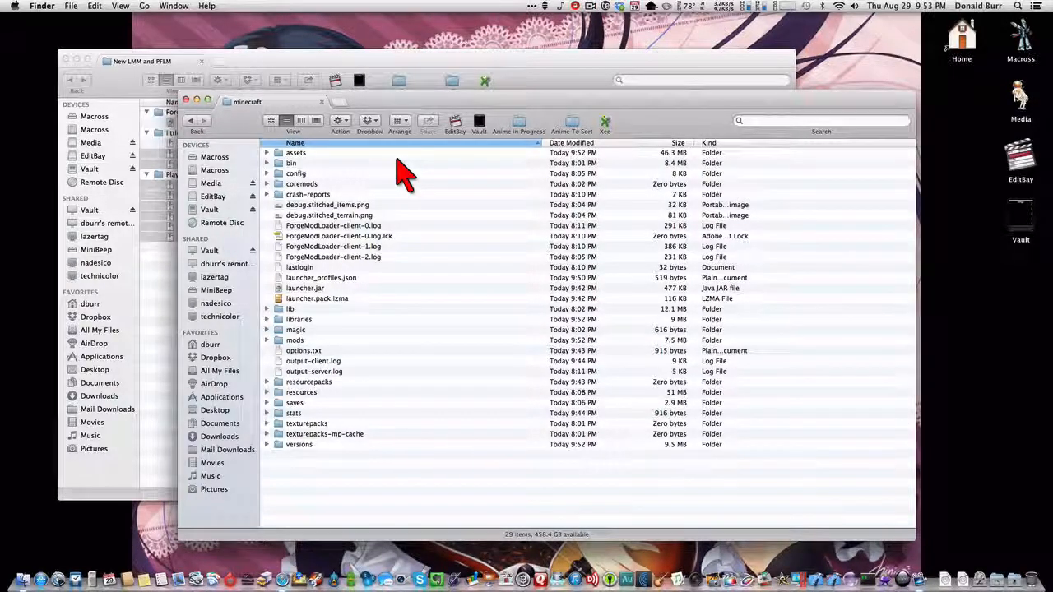
{"action": "mouse_move", "coordinate": [370, 359]}
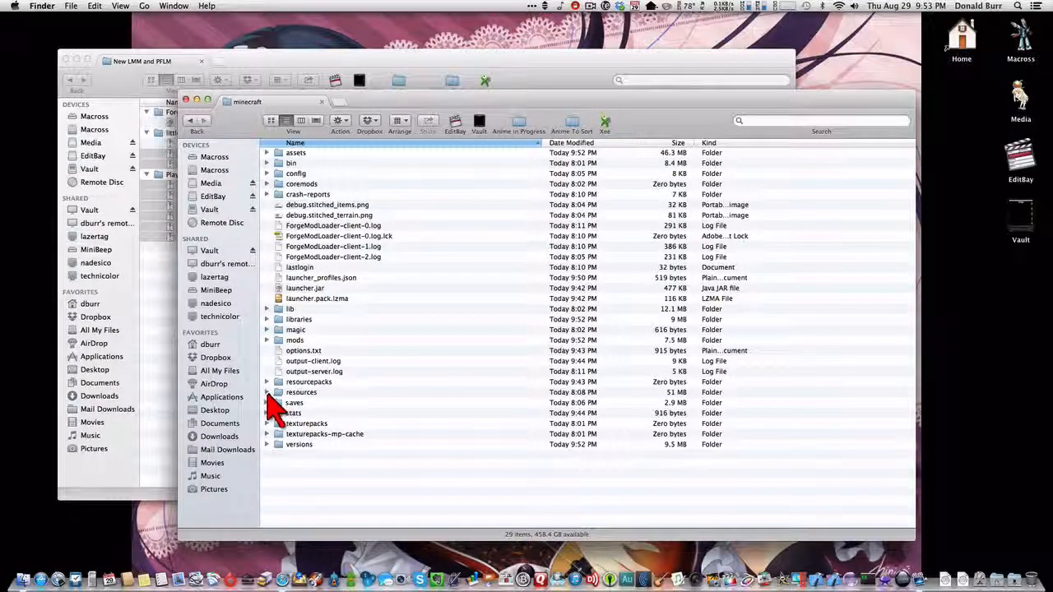
Step: Expand resources, mod/sound, assets and assets/sound to inspect them, then close the Finder windows
{"action": "left_click", "coordinate": [266, 392]}
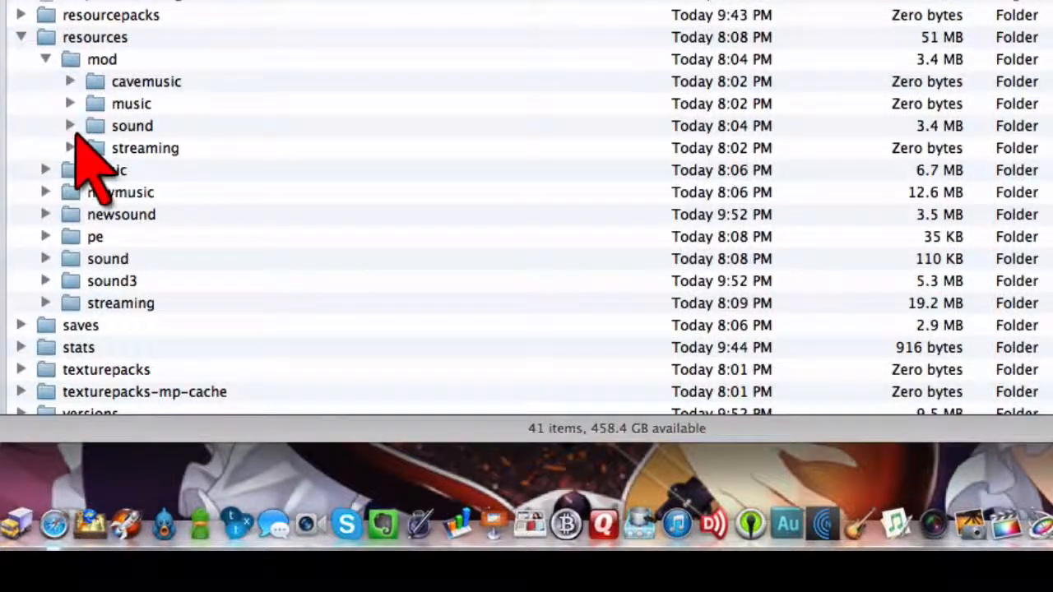
{"action": "left_click", "coordinate": [69, 125]}
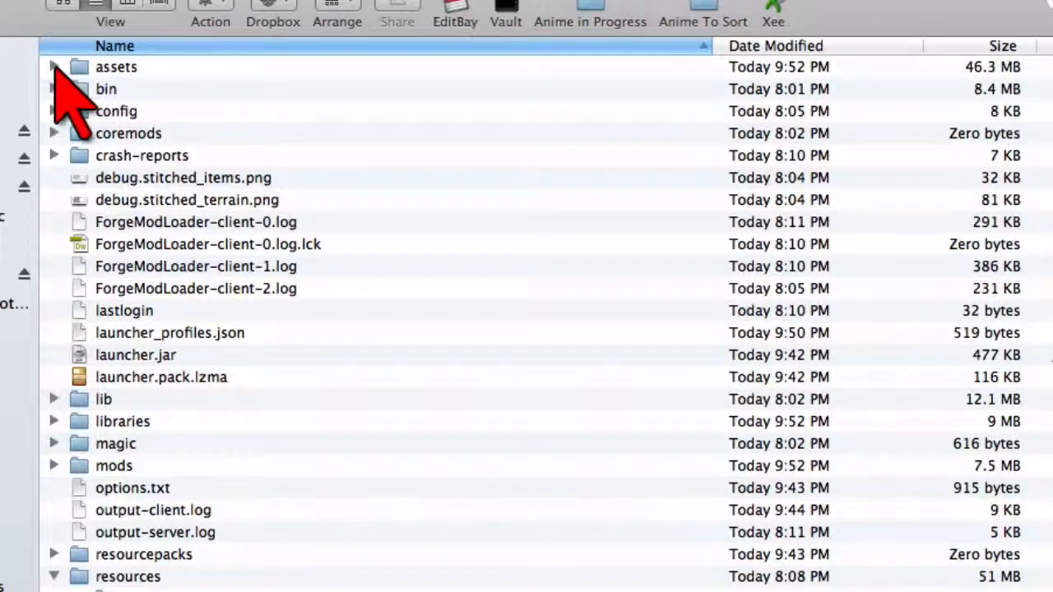
{"action": "left_click", "coordinate": [59, 66]}
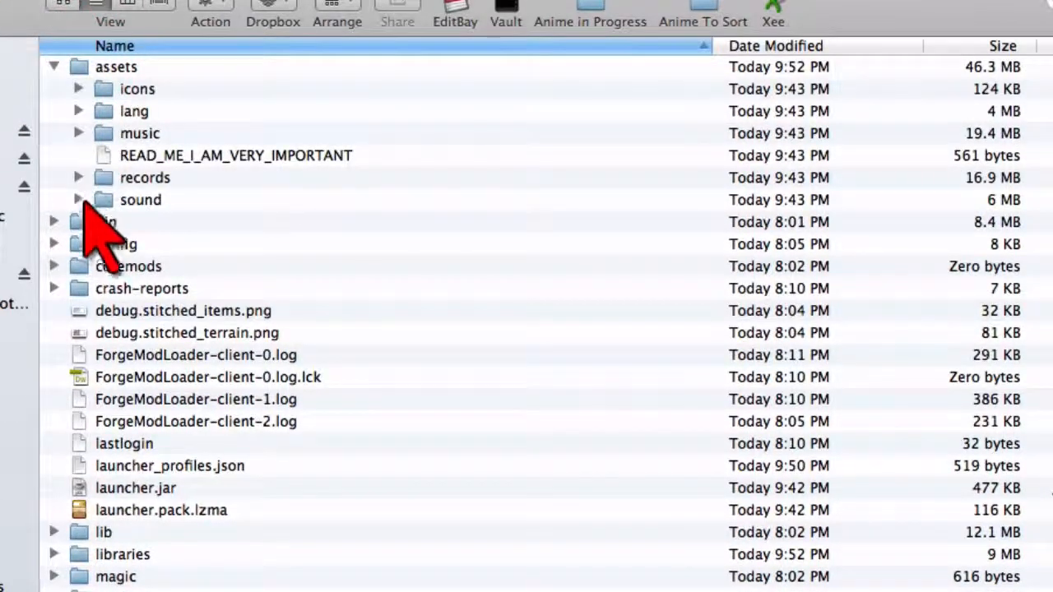
{"action": "left_click", "coordinate": [79, 199]}
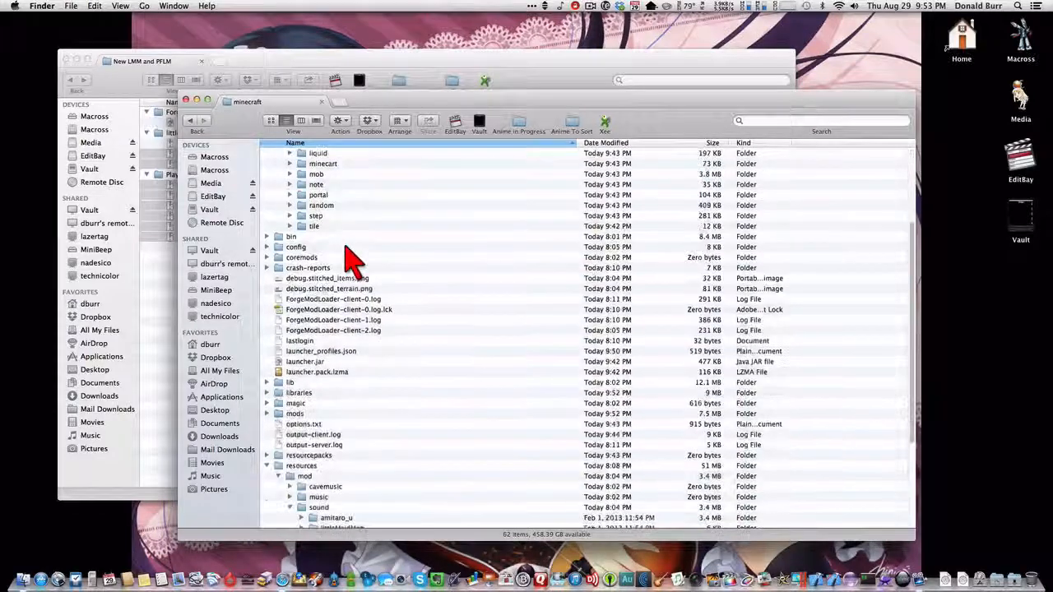
{"action": "scroll", "scroll_direction": "down", "scroll_amount": 3}
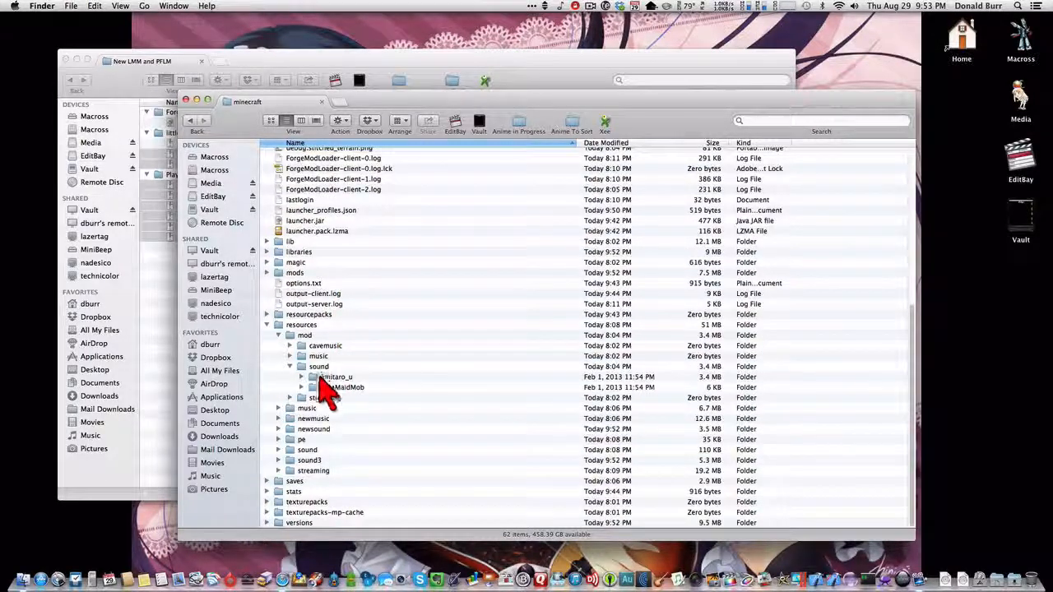
{"action": "left_click", "coordinate": [333, 386]}
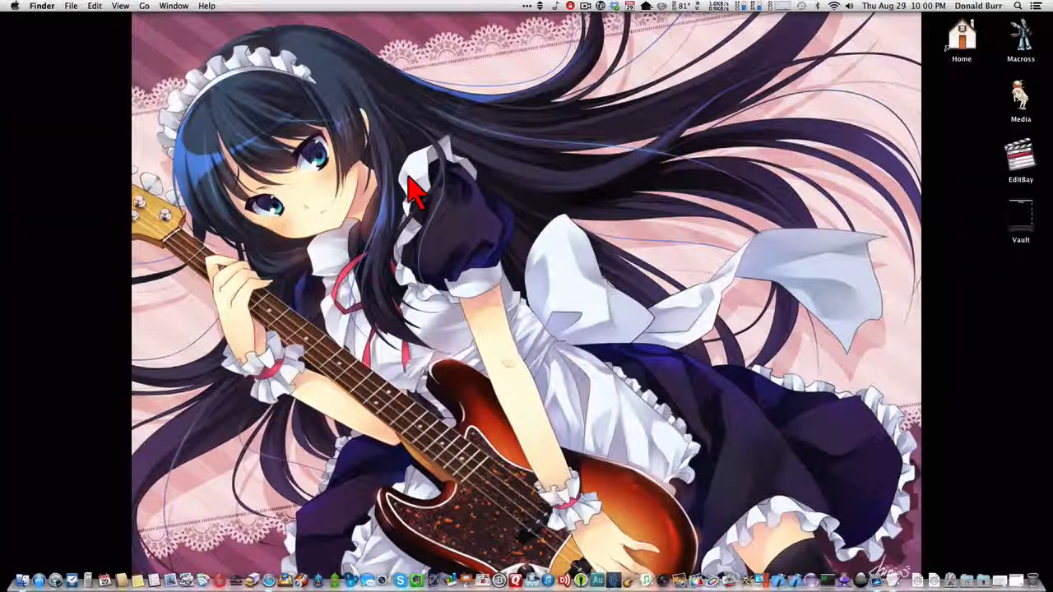
Step: Search 'mine' in Alfred and launch the Minecraft result
{"action": "type", "text": "mine"}
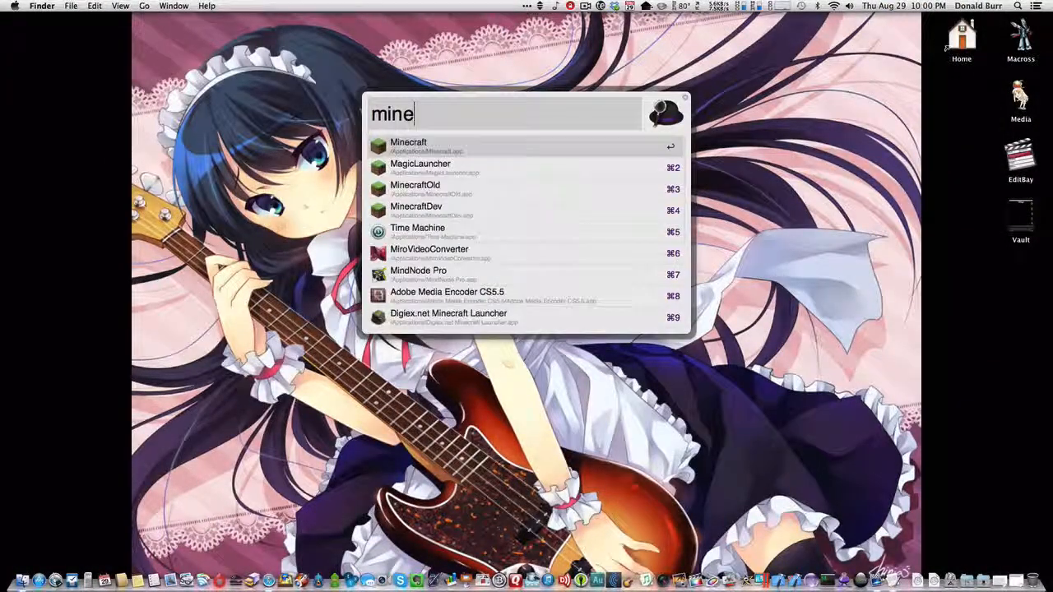
{"action": "left_click", "coordinate": [408, 145]}
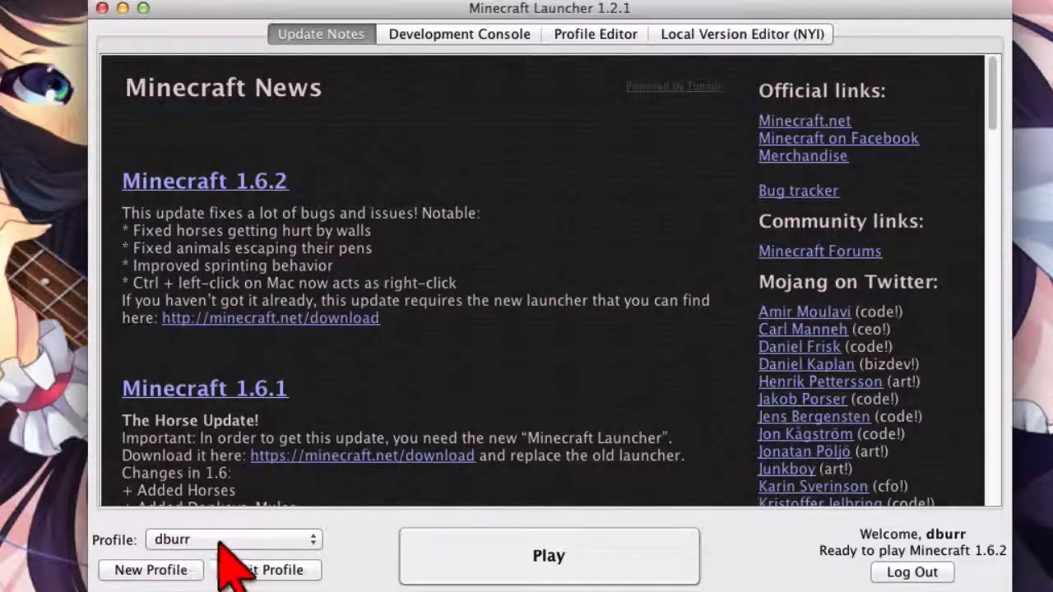
Step: Choose the Forge profile, keep the logged-in account, and play Minecraft 1.6.2
{"action": "left_click", "coordinate": [230, 540]}
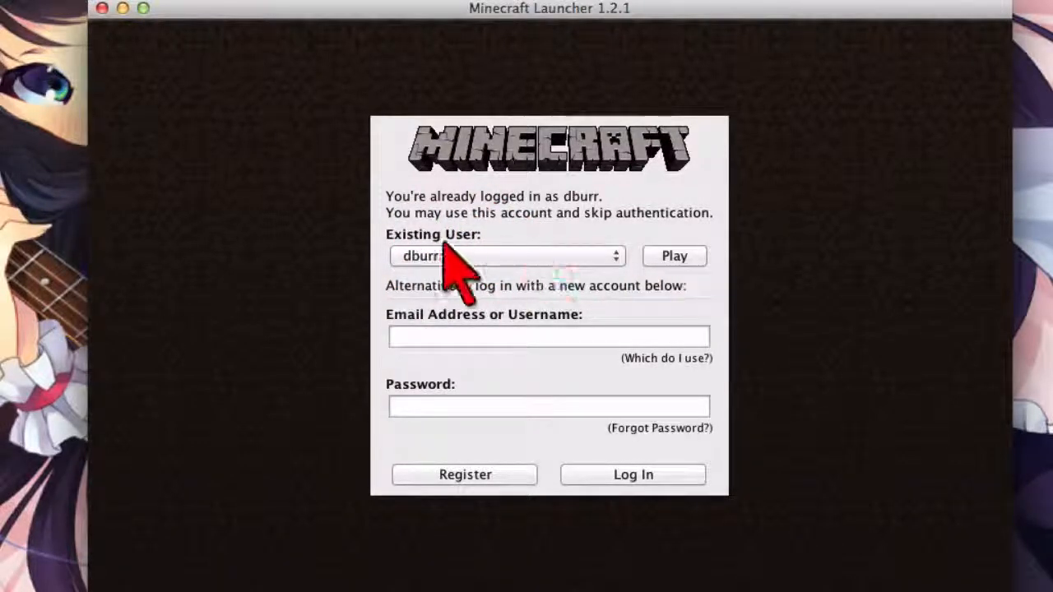
{"action": "left_click", "coordinate": [674, 256]}
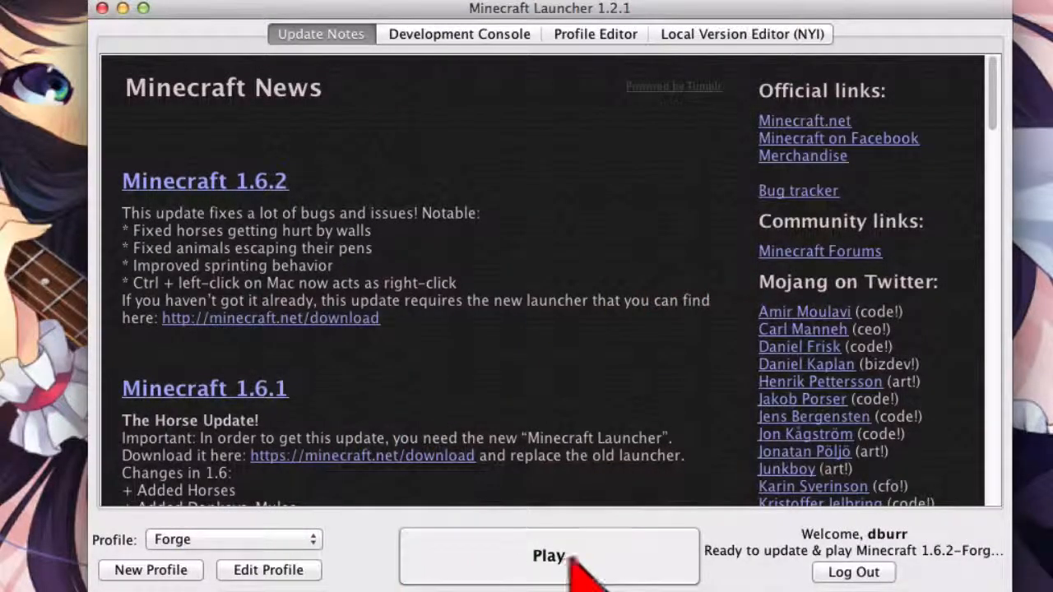
{"action": "left_click", "coordinate": [547, 556]}
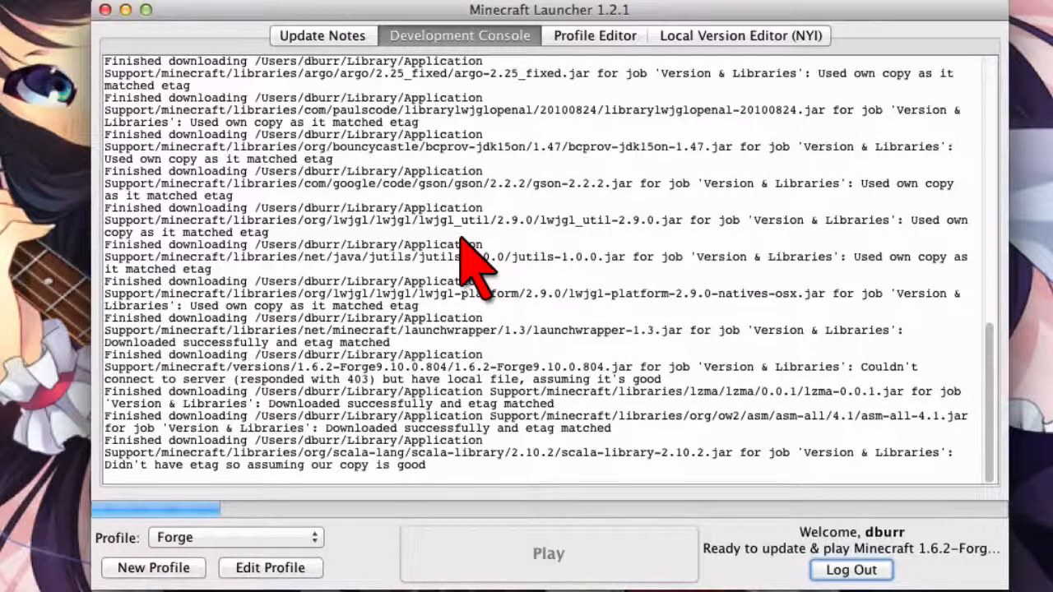
{"action": "left_click", "coordinate": [549, 554]}
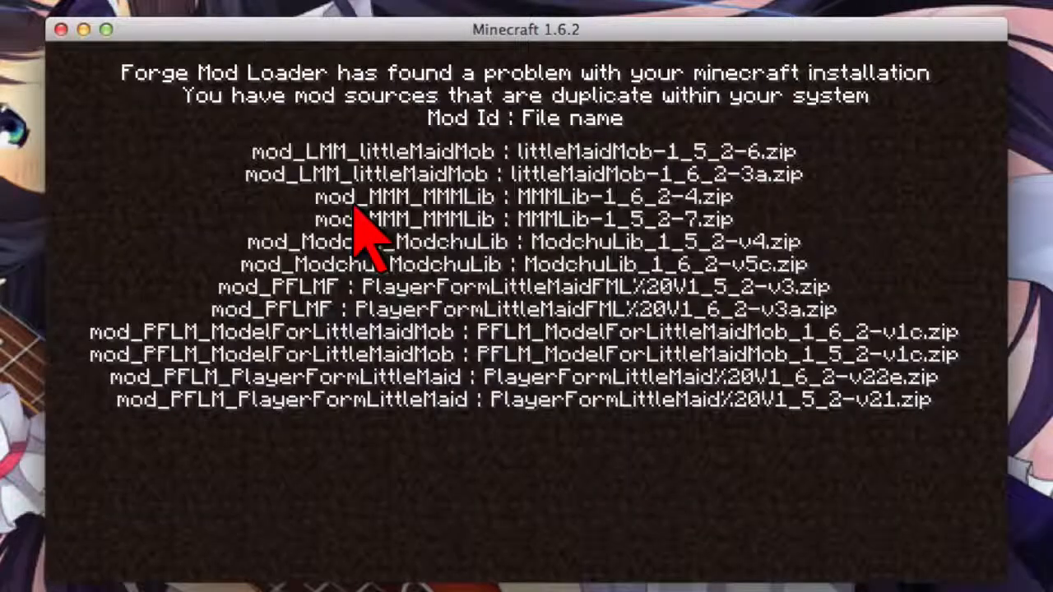
{"action": "mouse_move", "coordinate": [378, 184]}
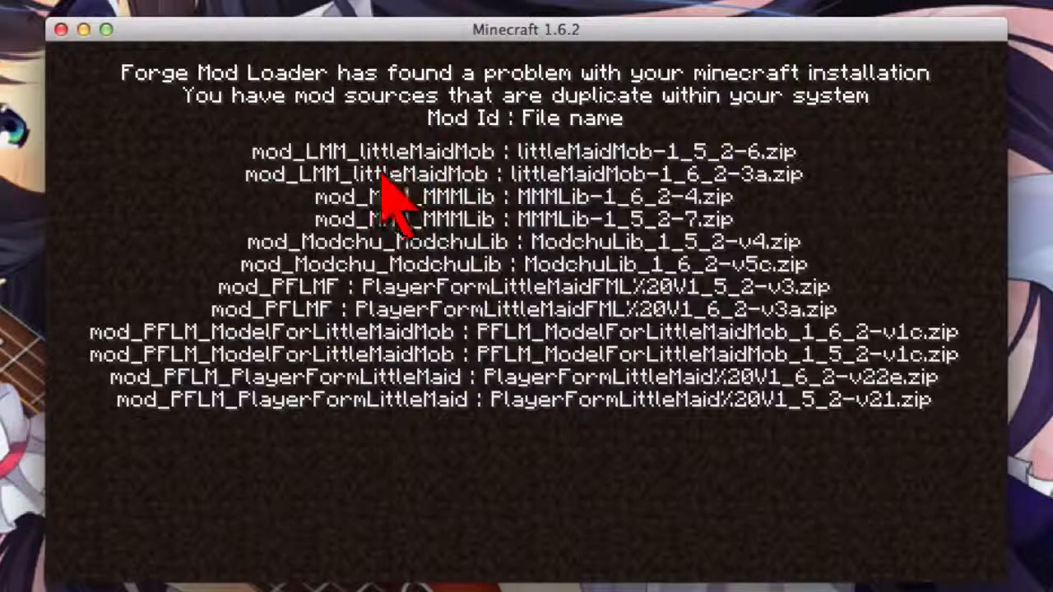
{"action": "mouse_move", "coordinate": [540, 151]}
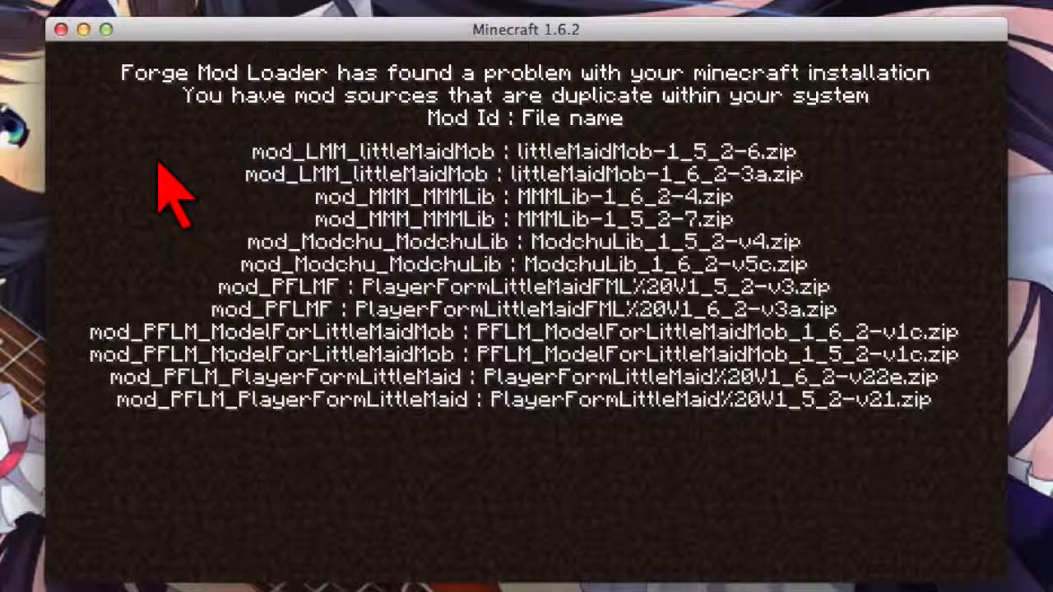
{"action": "mouse_move", "coordinate": [276, 222]}
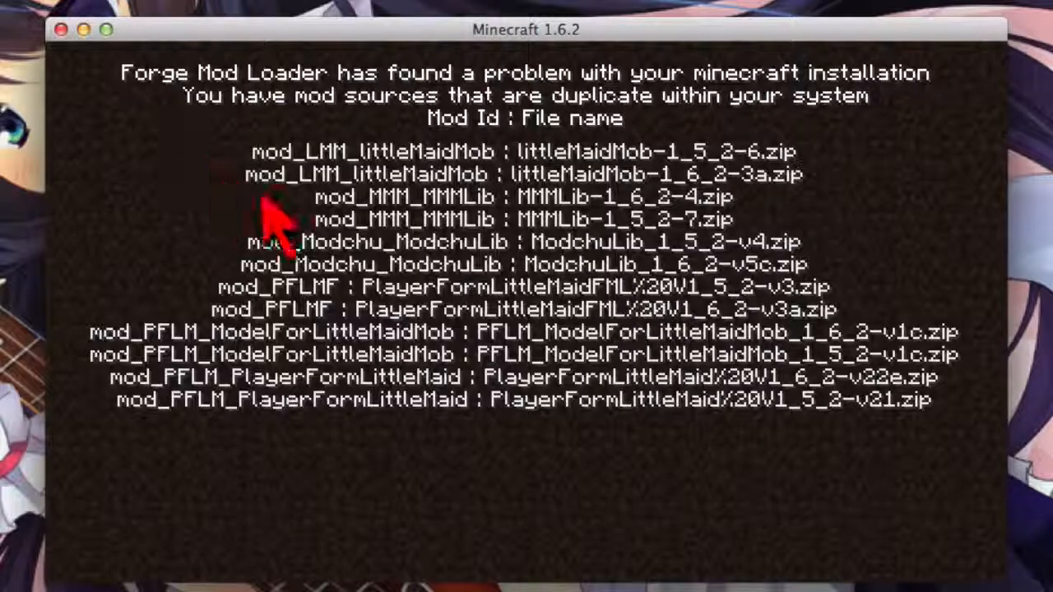
{"action": "mouse_move", "coordinate": [279, 57]}
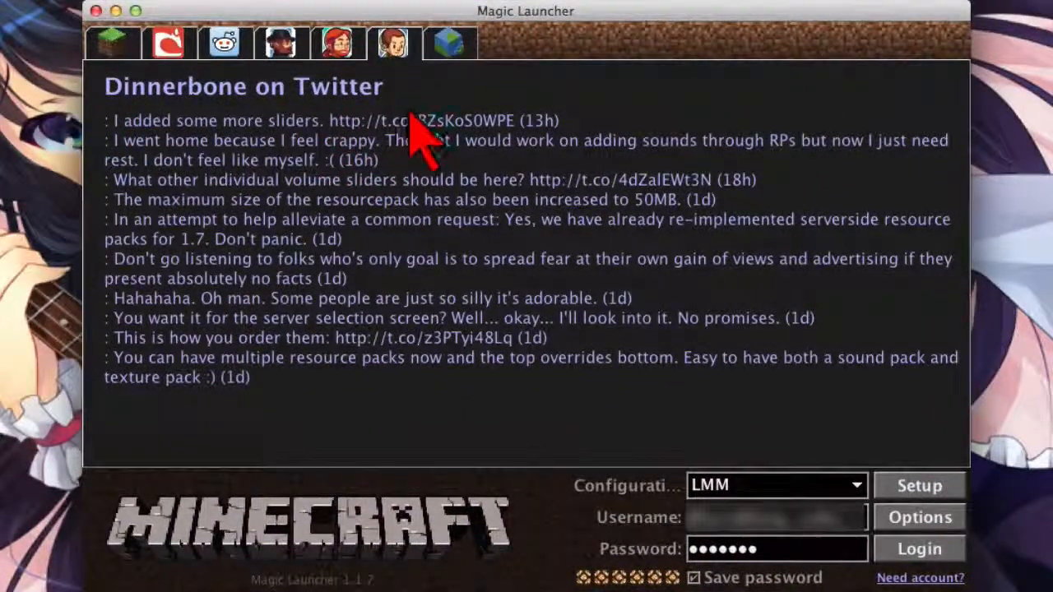
{"action": "mouse_move", "coordinate": [431, 304]}
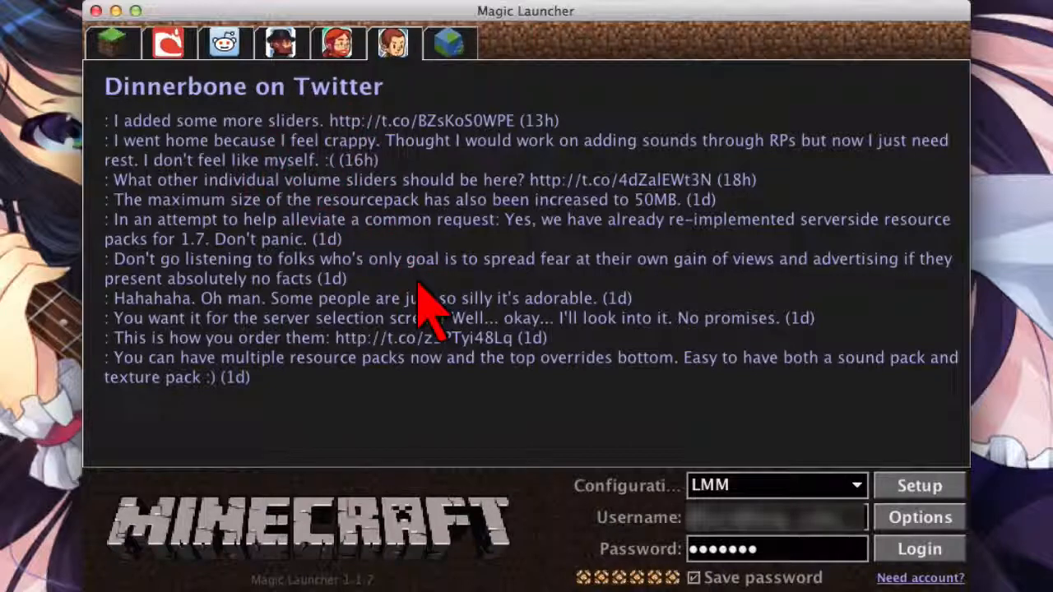
{"action": "mouse_move", "coordinate": [567, 431]}
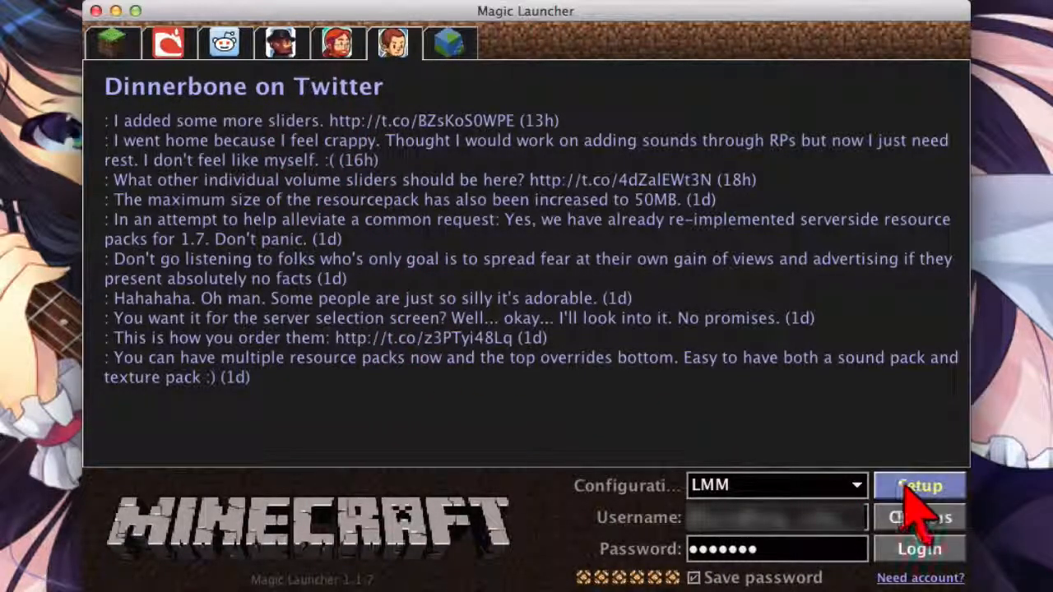
Step: Switch the LMM configuration's environment to 1.6.2-Forge9.10.0.804
{"action": "left_click", "coordinate": [922, 485]}
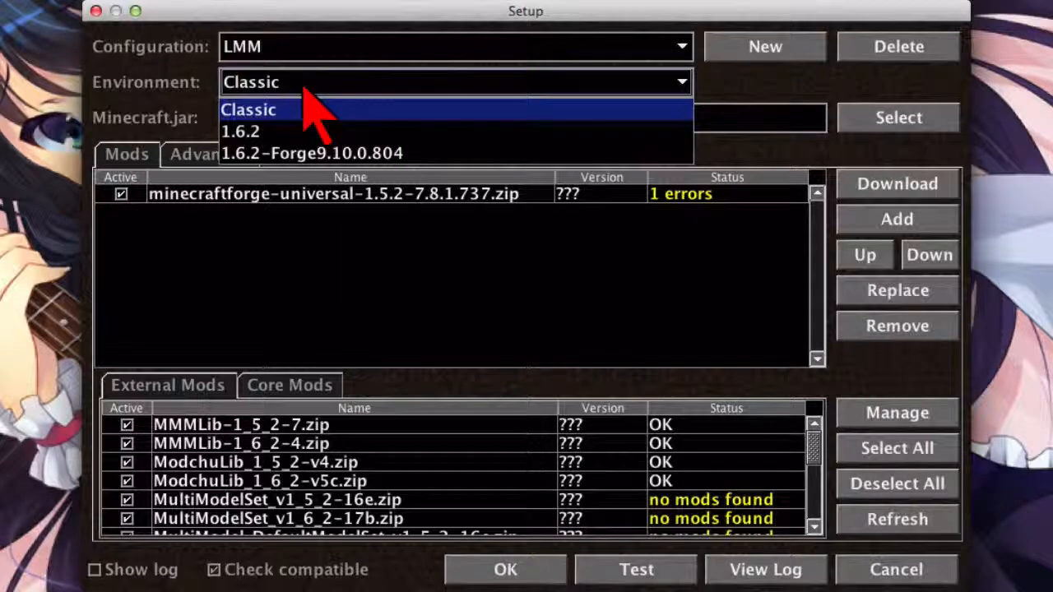
{"action": "mouse_move", "coordinate": [263, 132]}
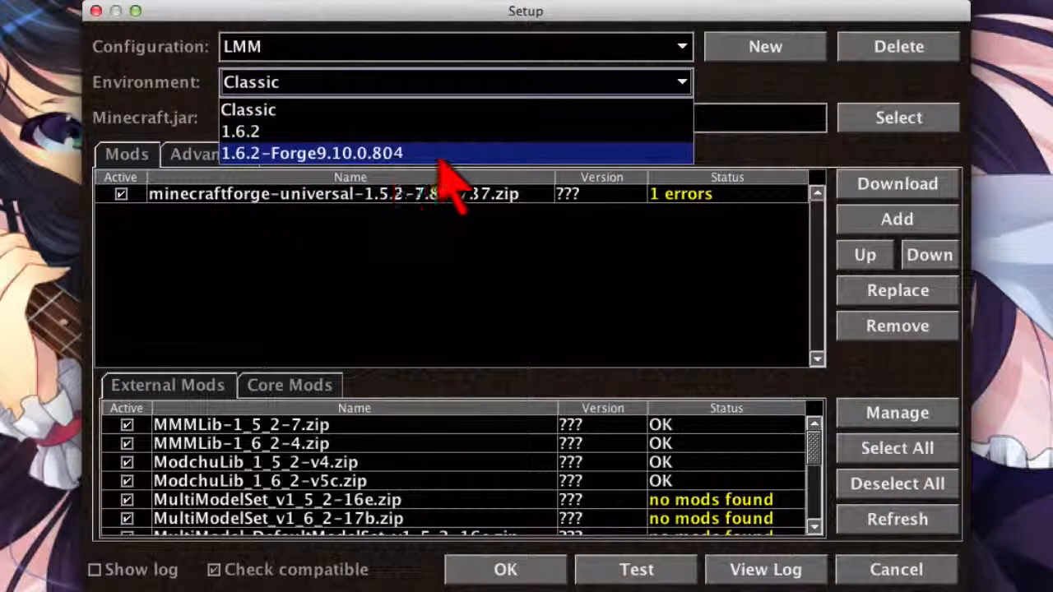
{"action": "mouse_move", "coordinate": [464, 177]}
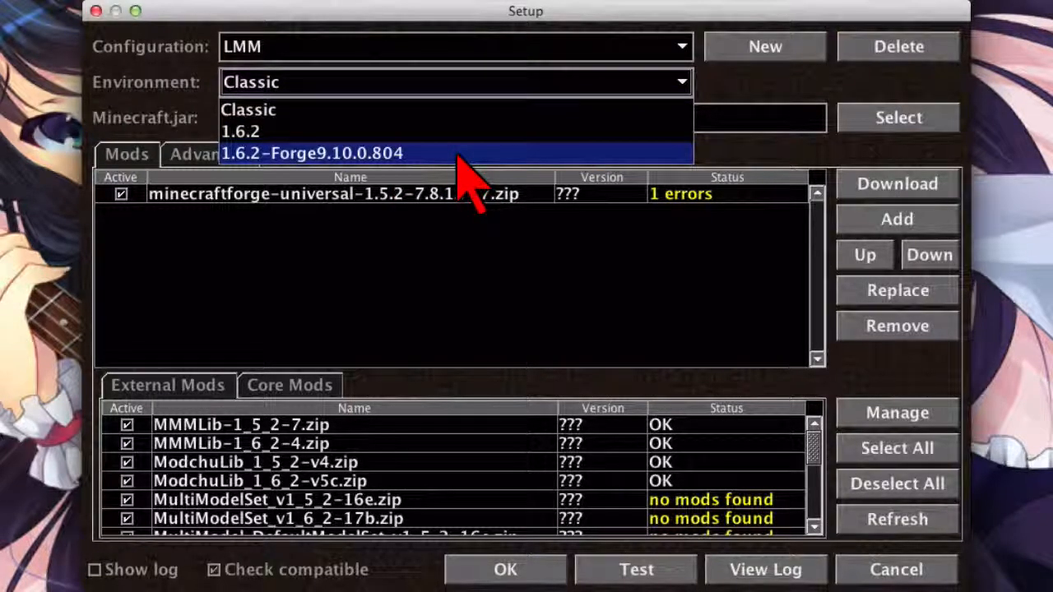
{"action": "left_click", "coordinate": [311, 153]}
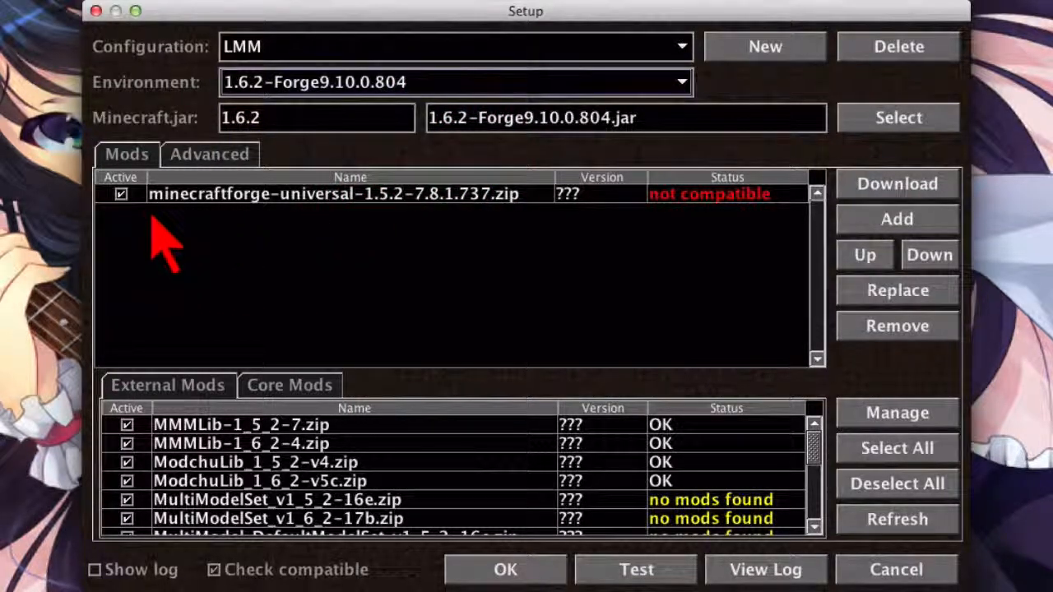
{"action": "mouse_move", "coordinate": [346, 247]}
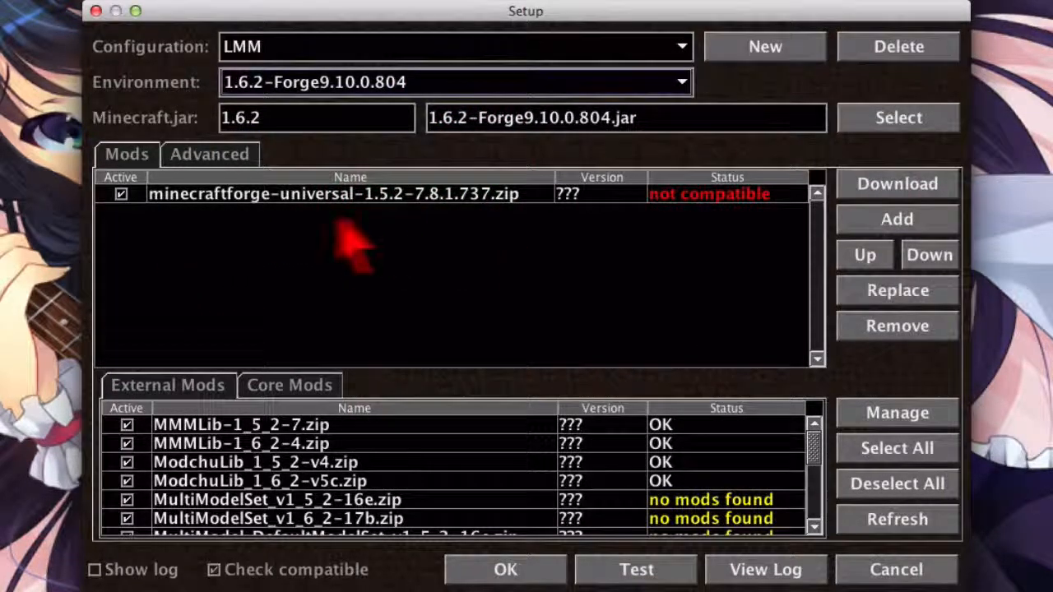
{"action": "mouse_move", "coordinate": [165, 223]}
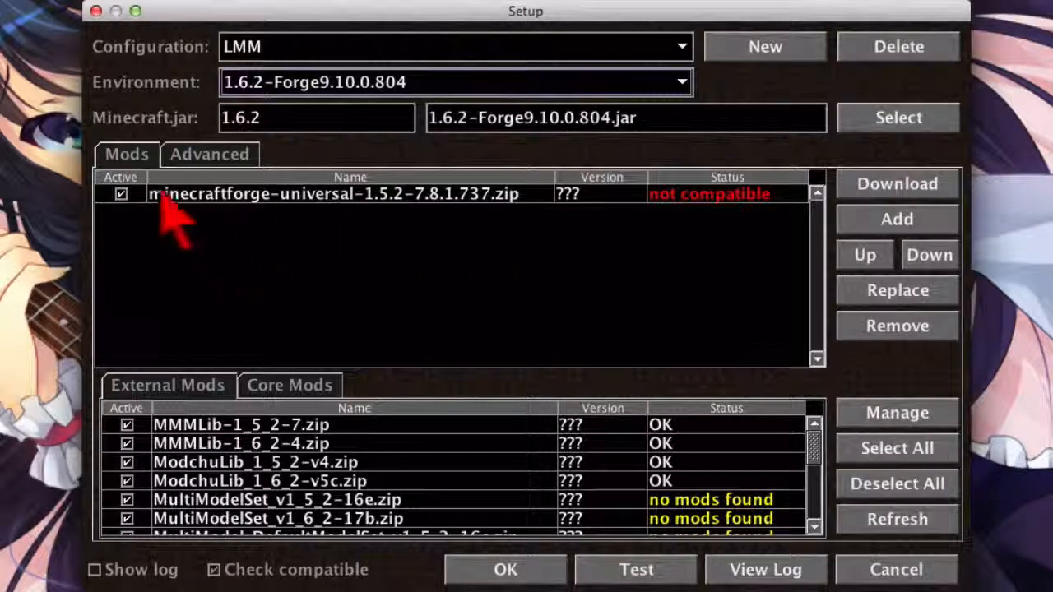
{"action": "mouse_move", "coordinate": [247, 255]}
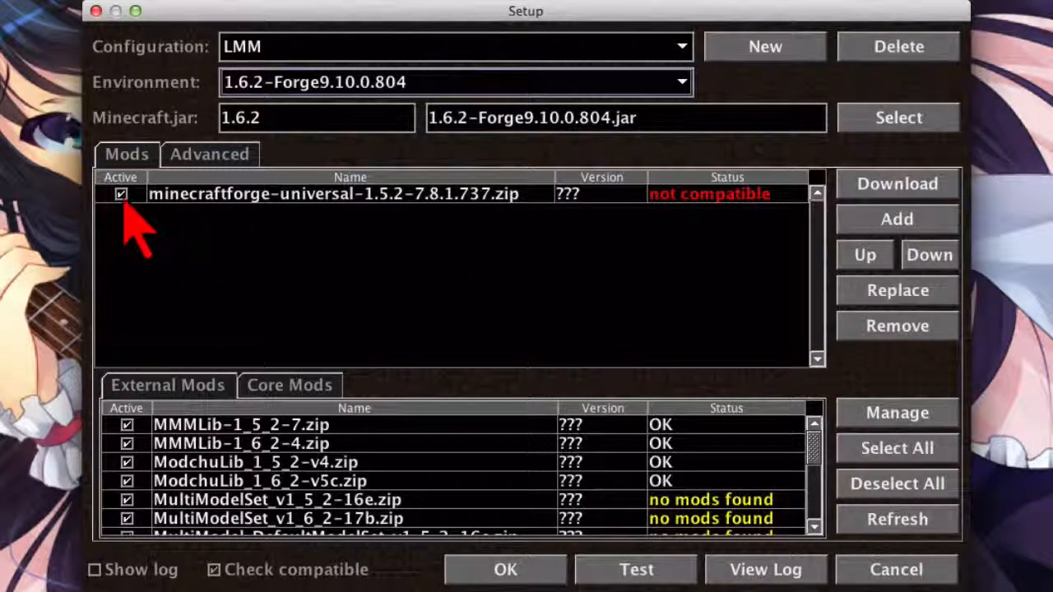
Step: Disable and remove minecraftforge-universal-1.5.2-7.8.1.737.zip from the mod list
{"action": "left_click", "coordinate": [120, 198]}
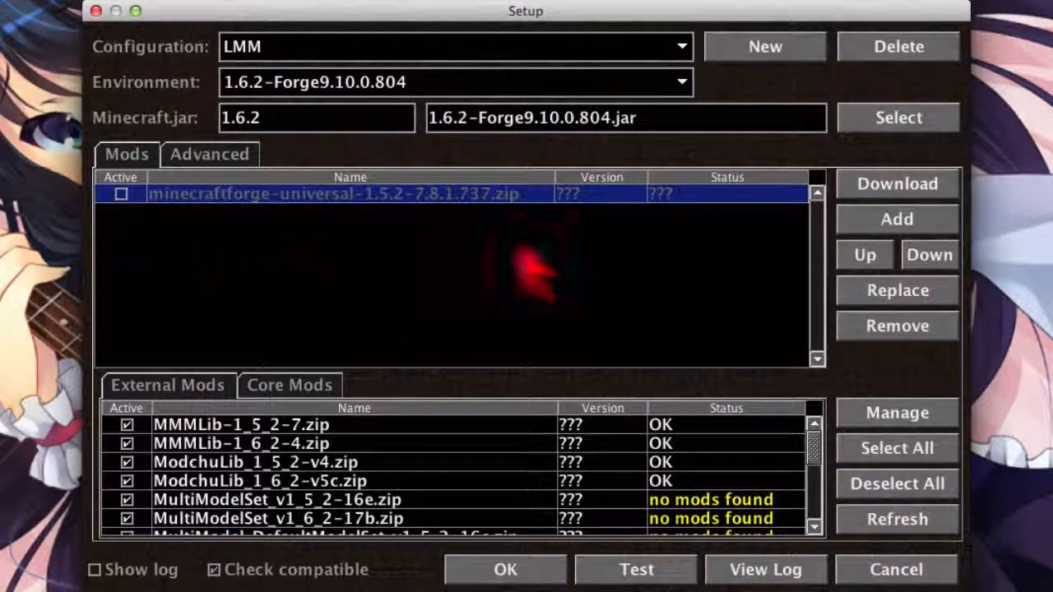
{"action": "mouse_move", "coordinate": [896, 326]}
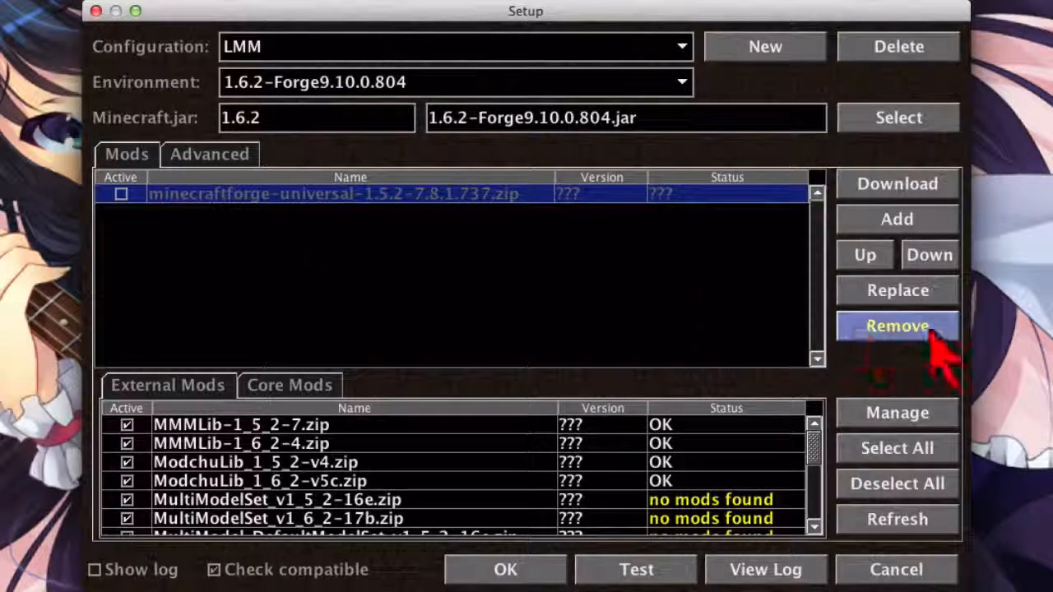
{"action": "left_click", "coordinate": [896, 326]}
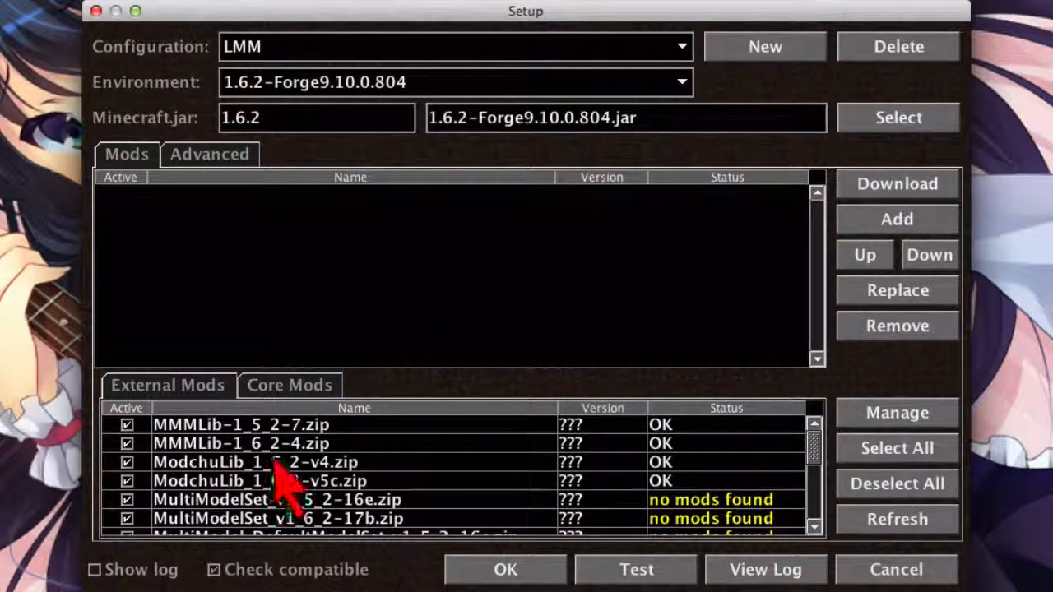
{"action": "mouse_move", "coordinate": [271, 453]}
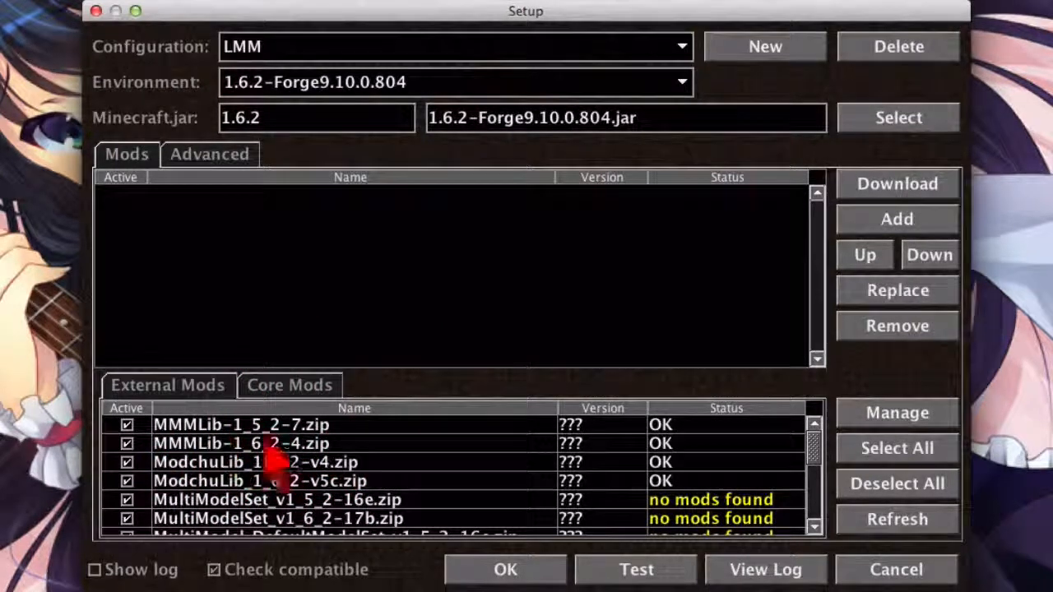
{"action": "mouse_move", "coordinate": [362, 461]}
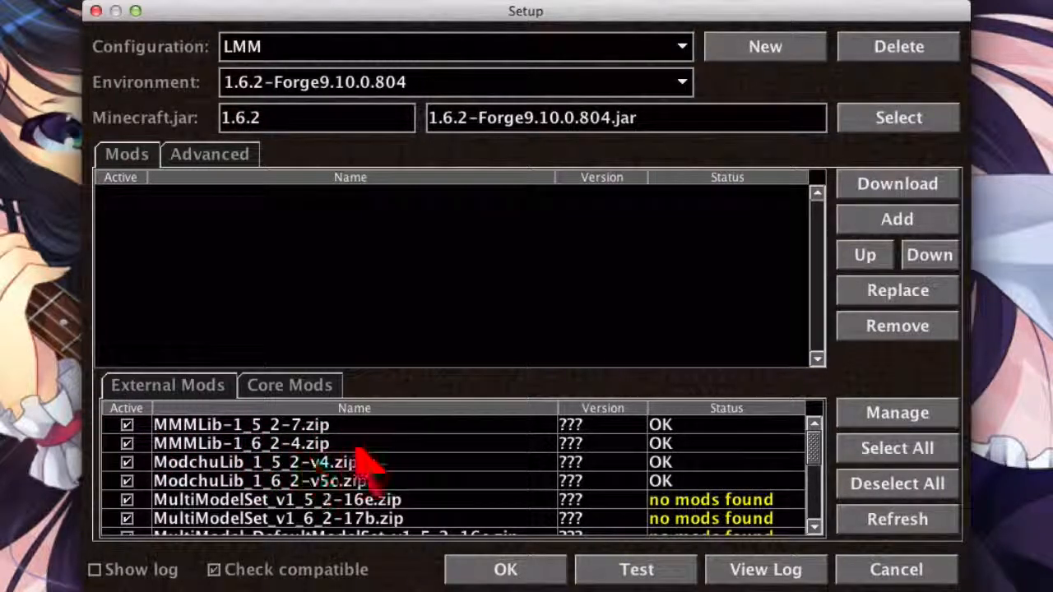
Step: Uncheck the old 1_5_2 MMMLib, ModchuLib and littleMaidMob external mods
{"action": "left_click", "coordinate": [129, 424]}
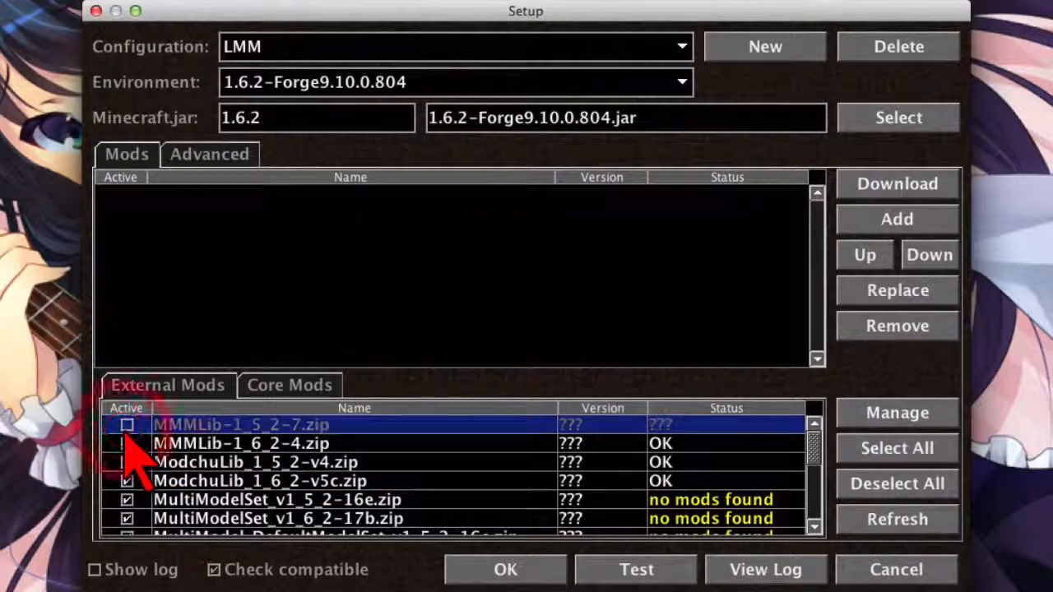
{"action": "left_click", "coordinate": [128, 461]}
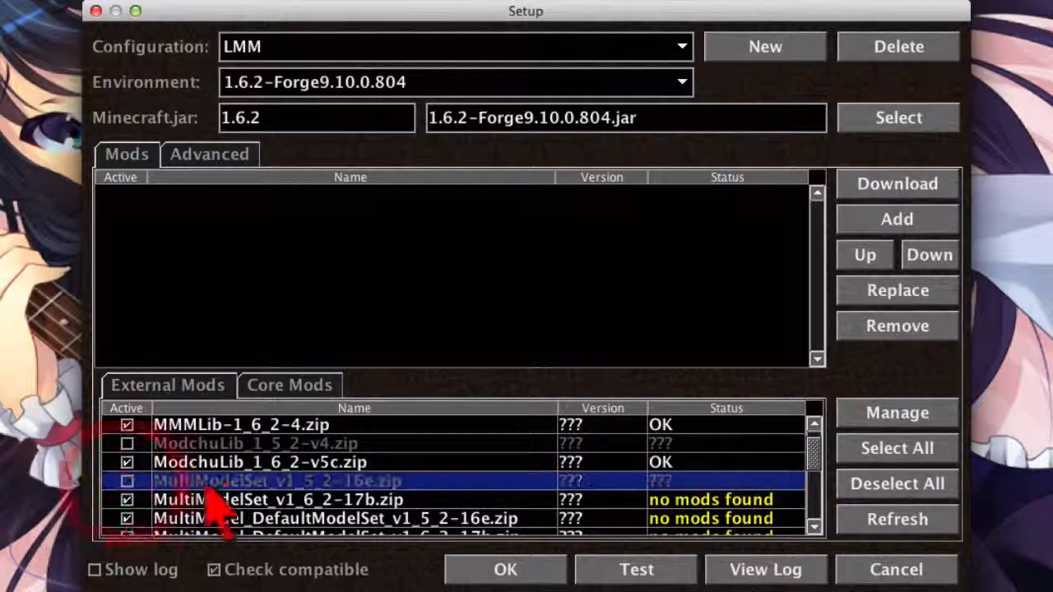
{"action": "scroll", "scroll_direction": "down", "scroll_amount": 3}
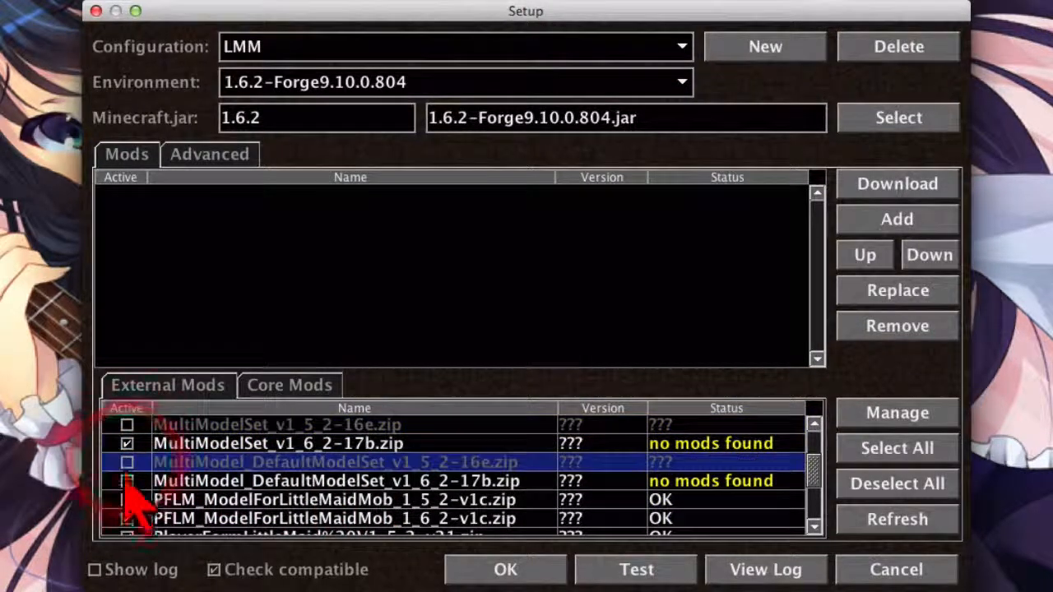
{"action": "scroll", "scroll_direction": "down", "scroll_amount": 3}
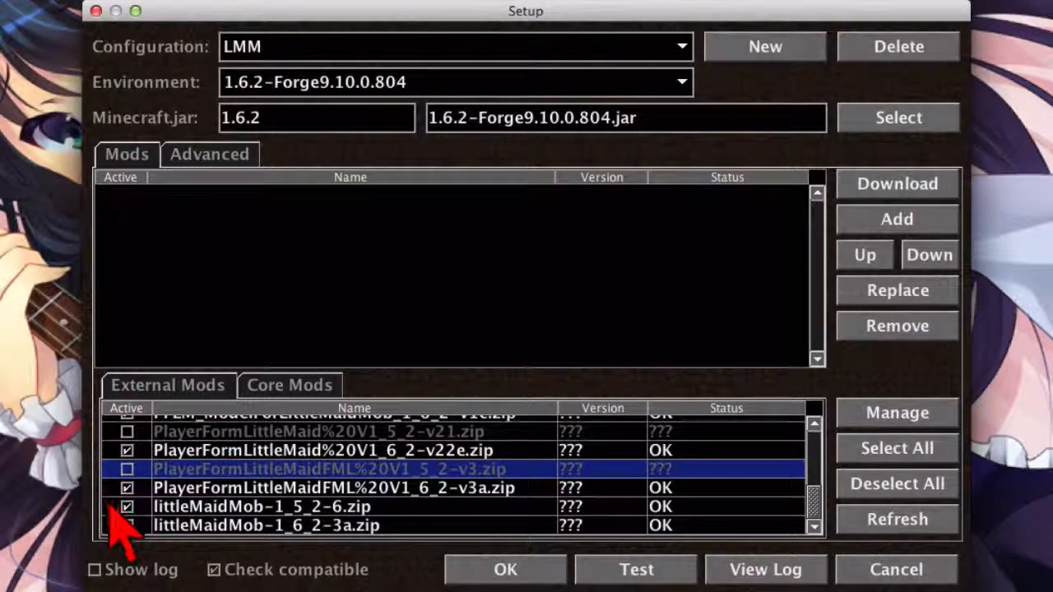
{"action": "left_click", "coordinate": [127, 505]}
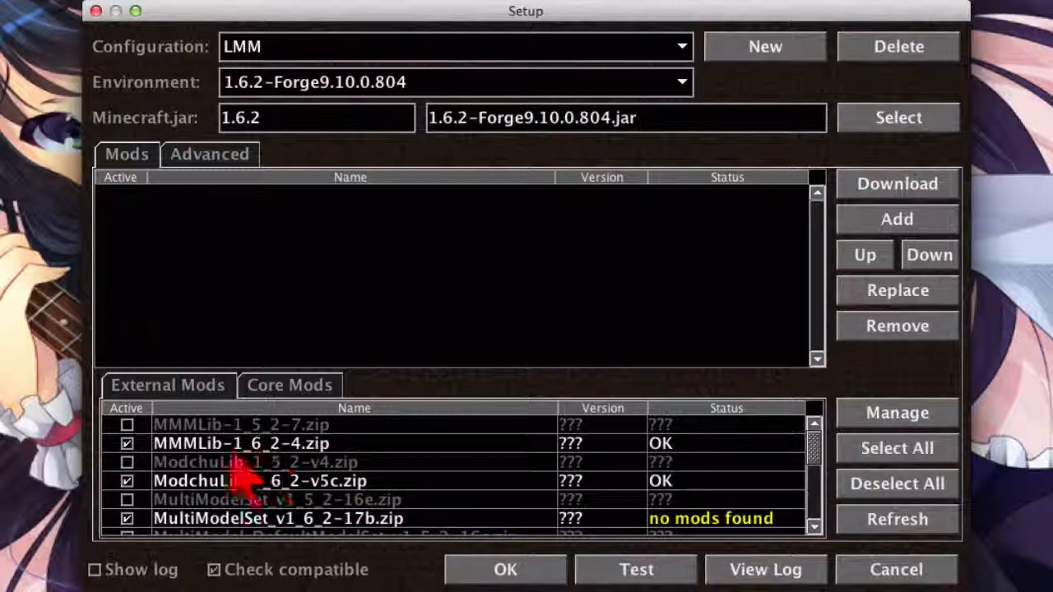
{"action": "scroll", "scroll_direction": "down", "scroll_amount": 3}
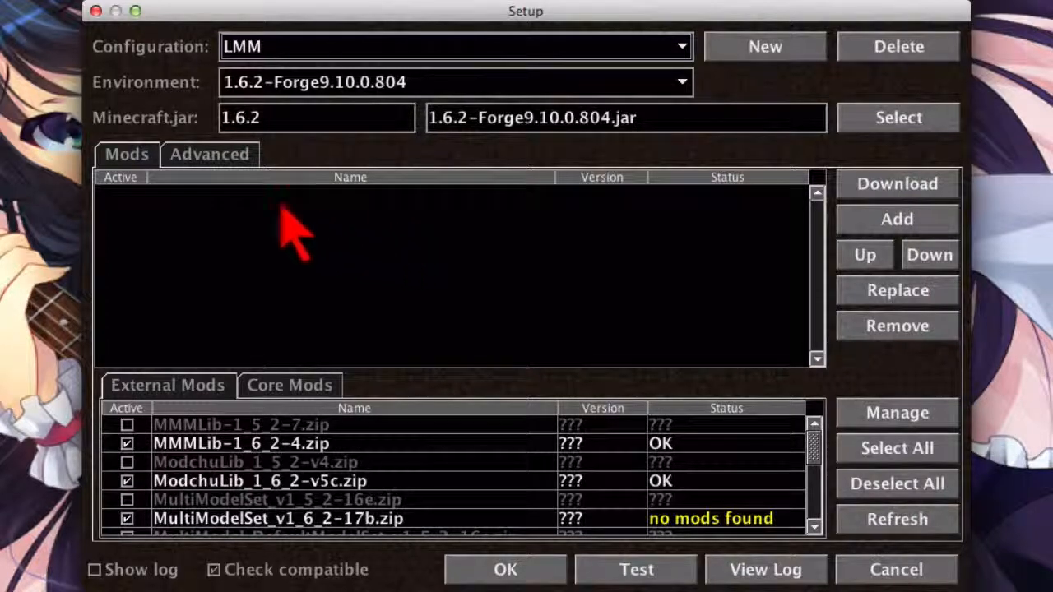
Step: Add -Dfml.ignorePatchDiscrepancies=true to the Advanced parameters and save the configuration
{"action": "left_click", "coordinate": [208, 155]}
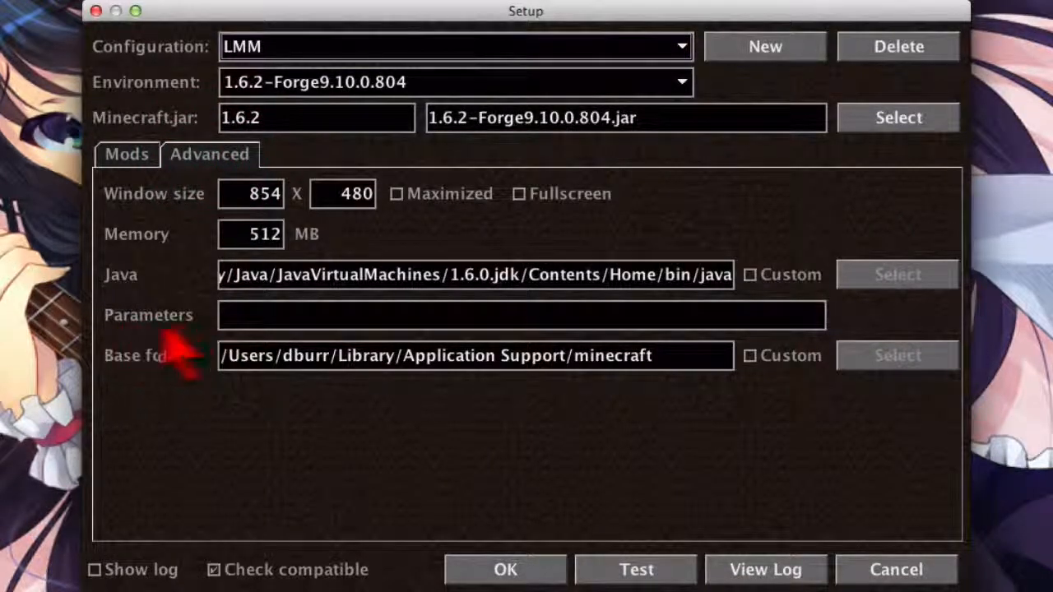
{"action": "mouse_move", "coordinate": [346, 362]}
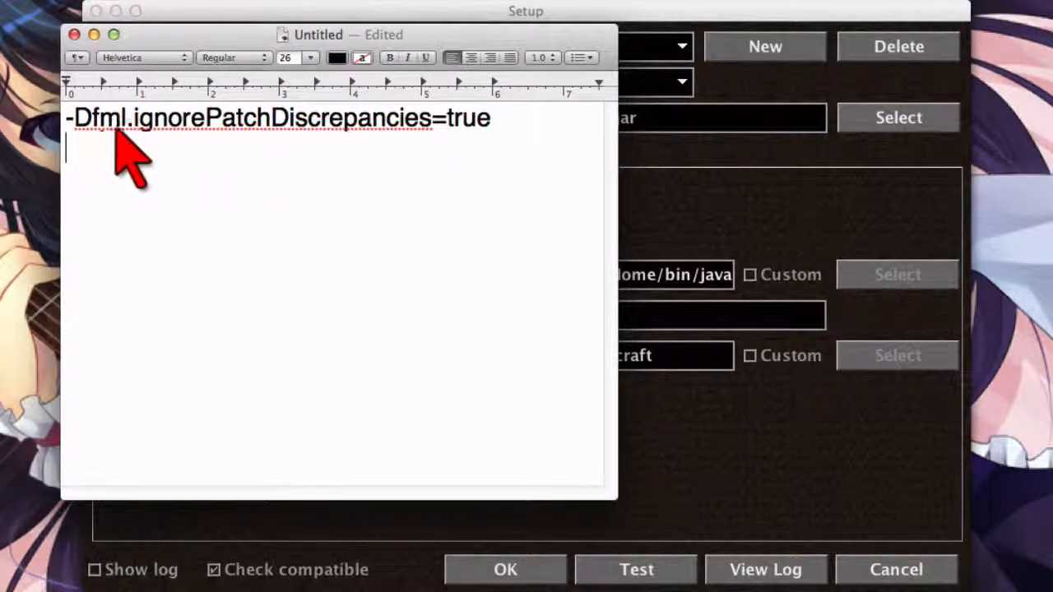
{"action": "mouse_move", "coordinate": [527, 151]}
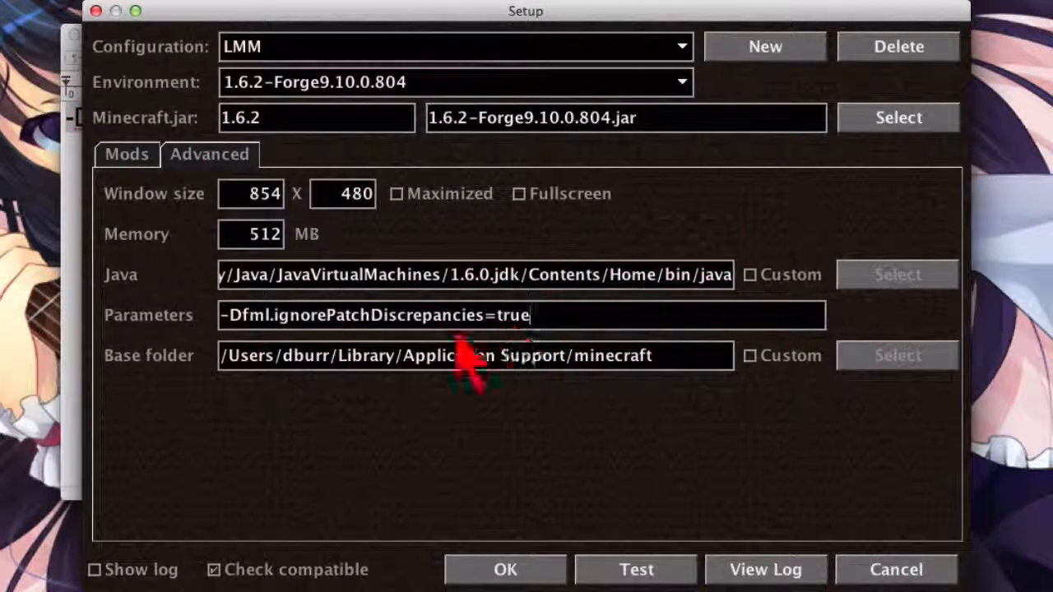
{"action": "left_click", "coordinate": [514, 569]}
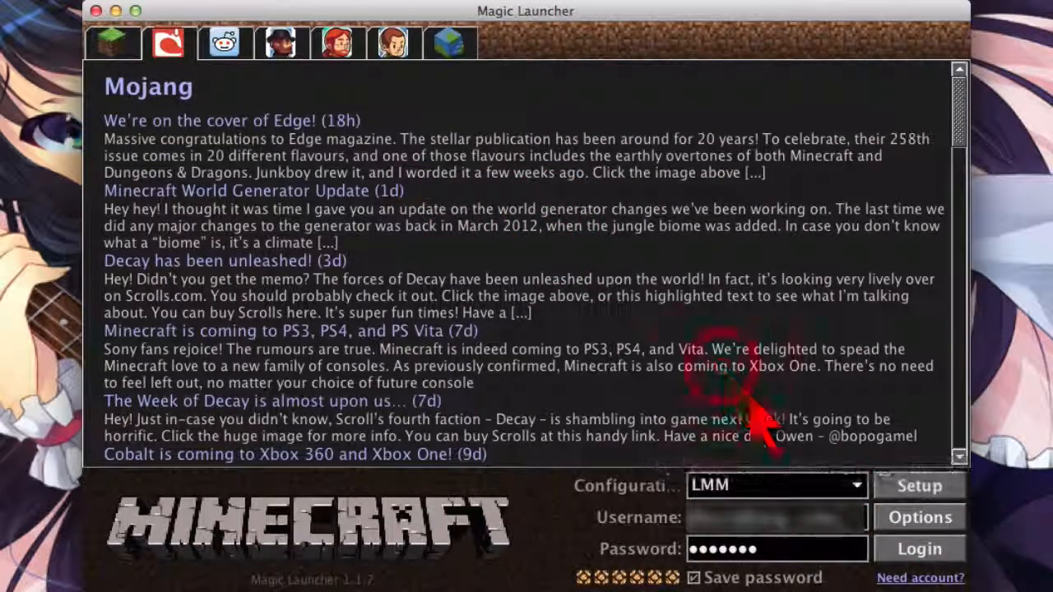
Step: Log in and launch Minecraft with the LMM configuration
{"action": "left_click", "coordinate": [918, 549]}
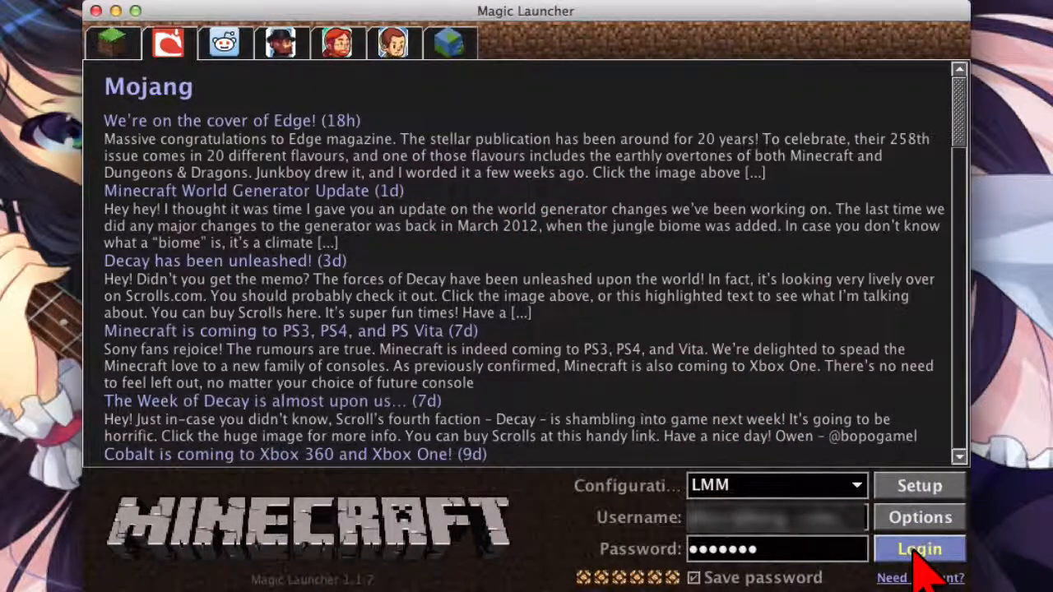
{"action": "left_click", "coordinate": [920, 547]}
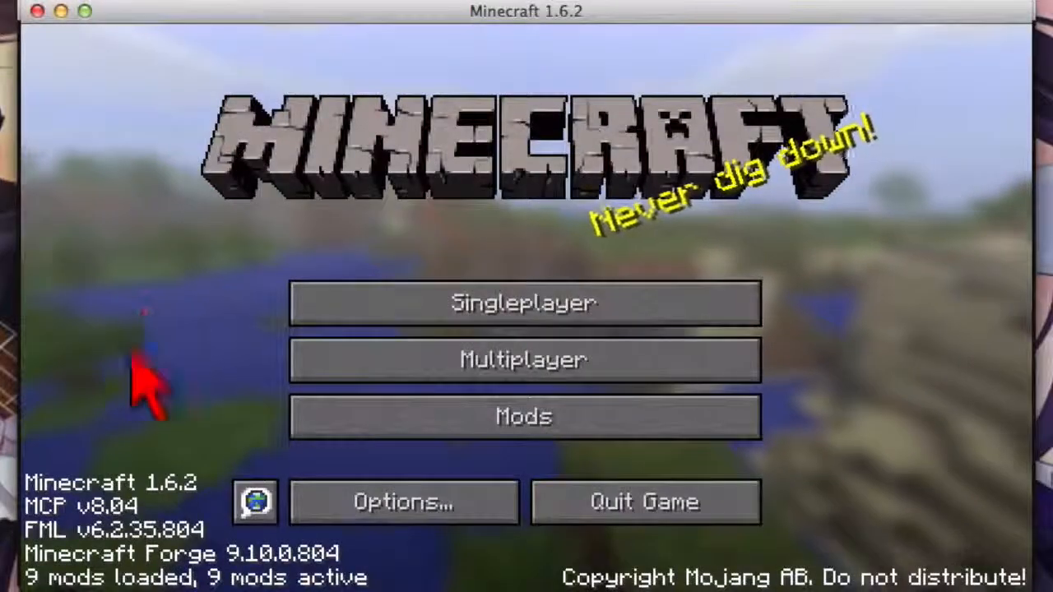
{"action": "mouse_move", "coordinate": [58, 584]}
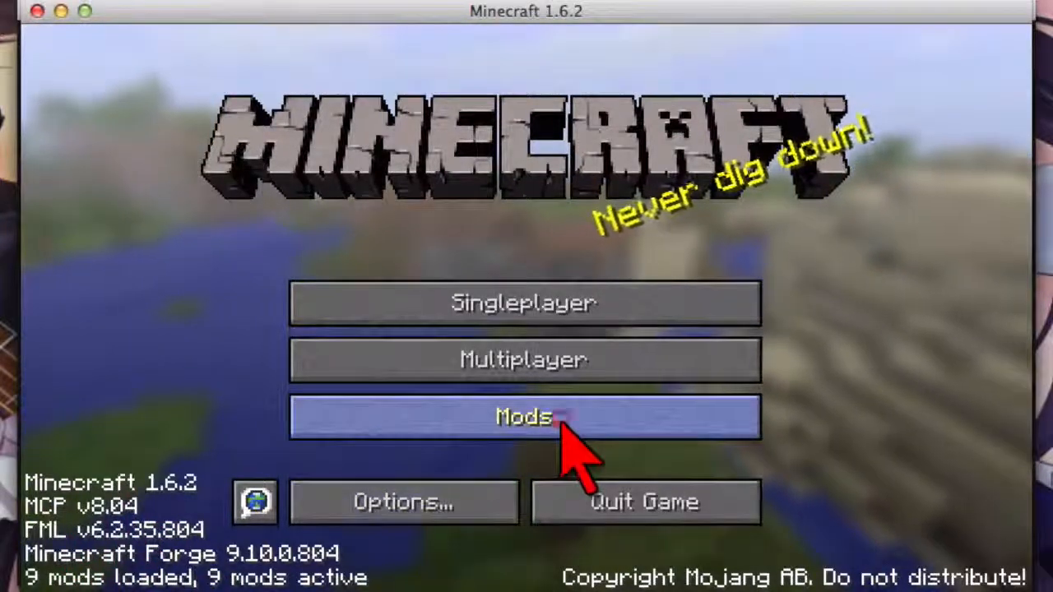
Step: Review the loaded mod list for MMMLib, ModchuLib, PFLM and littleMaidMob, then return to the title screen
{"action": "left_click", "coordinate": [523, 416]}
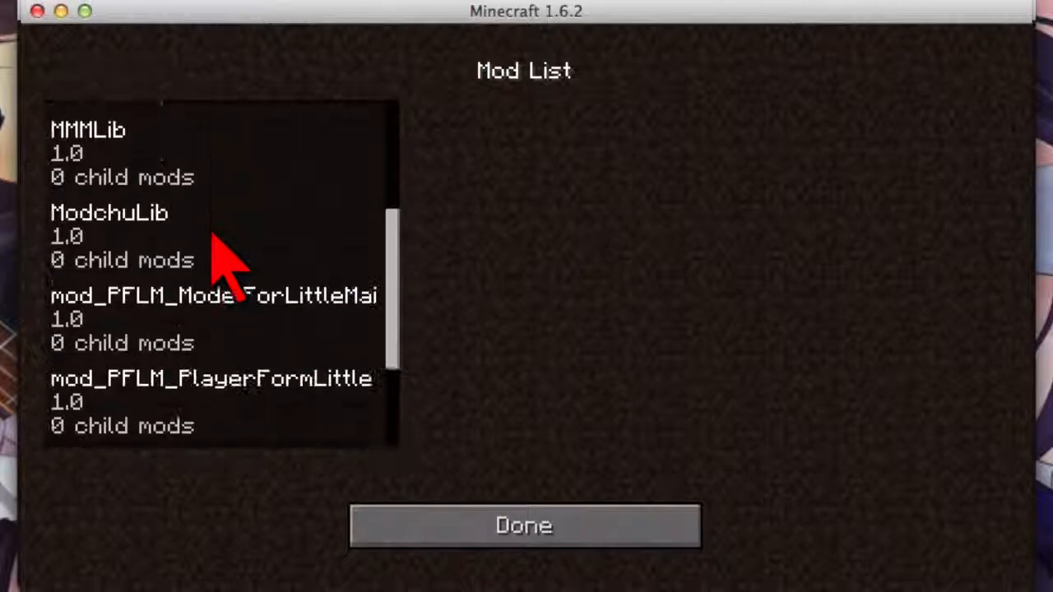
{"action": "left_click", "coordinate": [123, 237]}
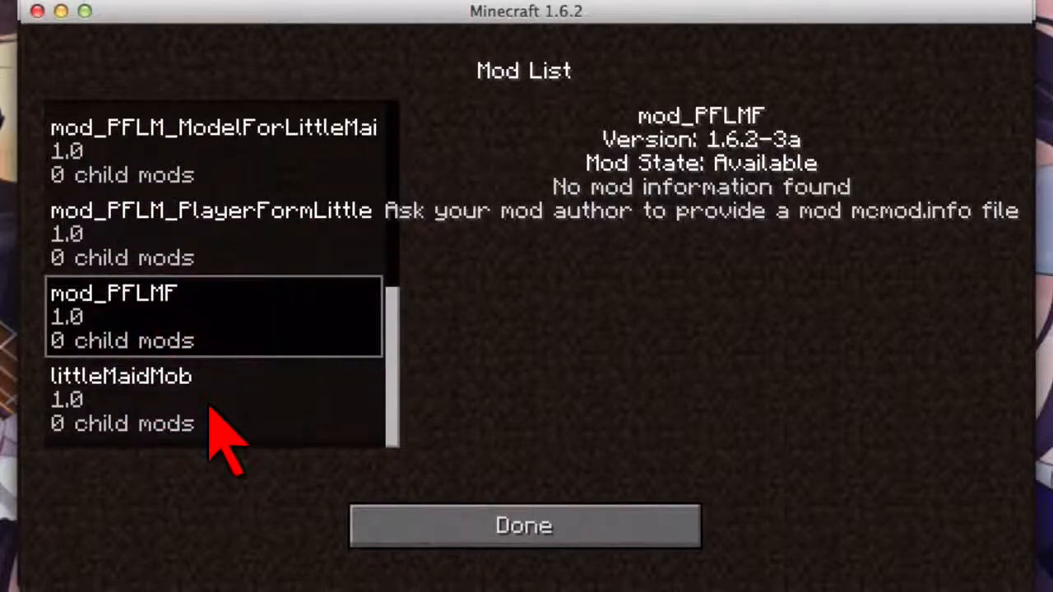
{"action": "left_click", "coordinate": [523, 527]}
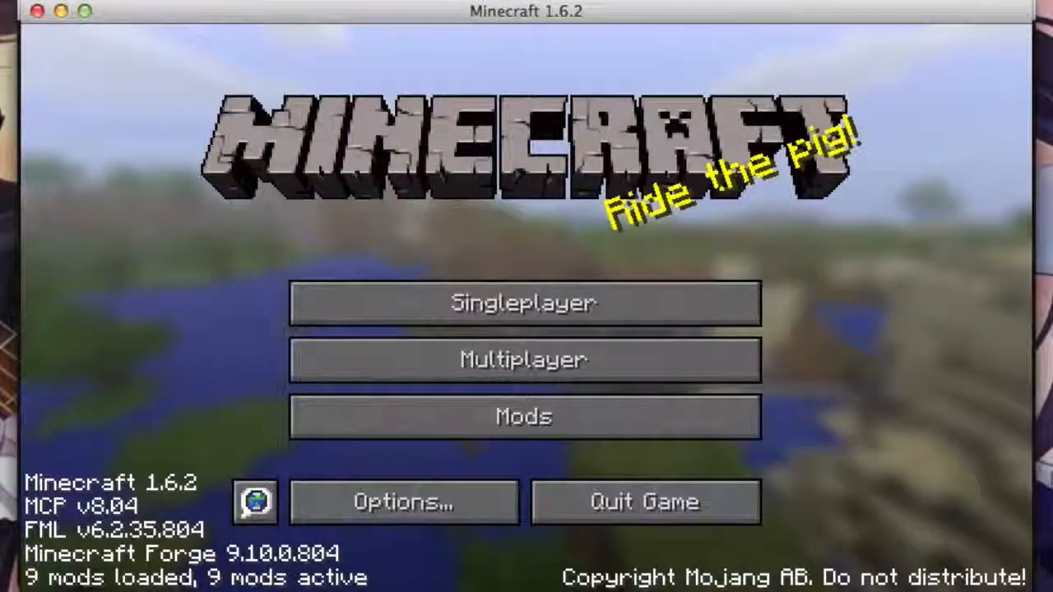
Step: Enter a singleplayer world showing the little maid mobs in the snow
{"action": "left_click", "coordinate": [527, 303]}
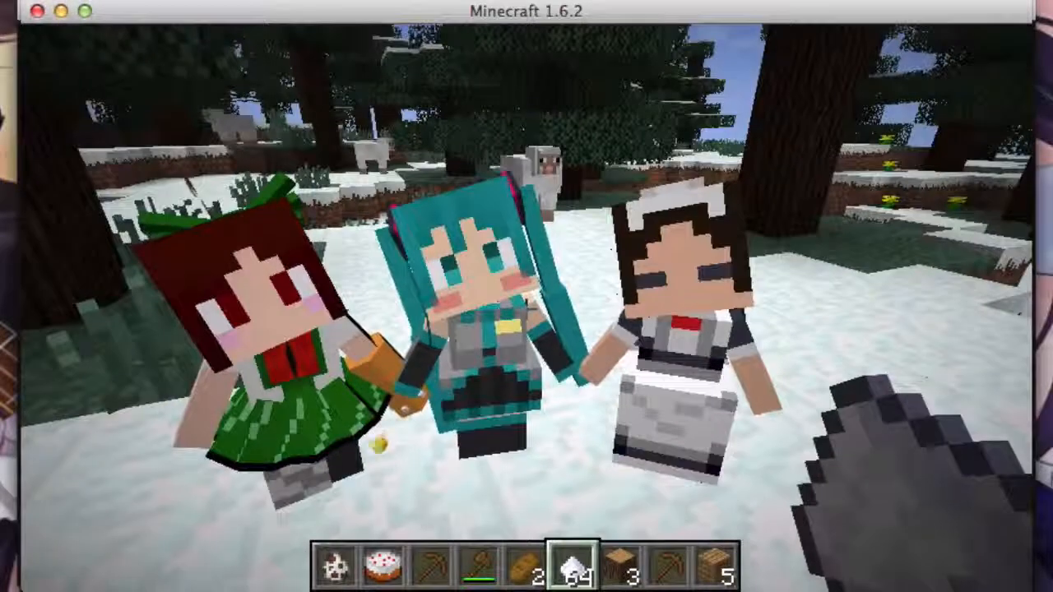